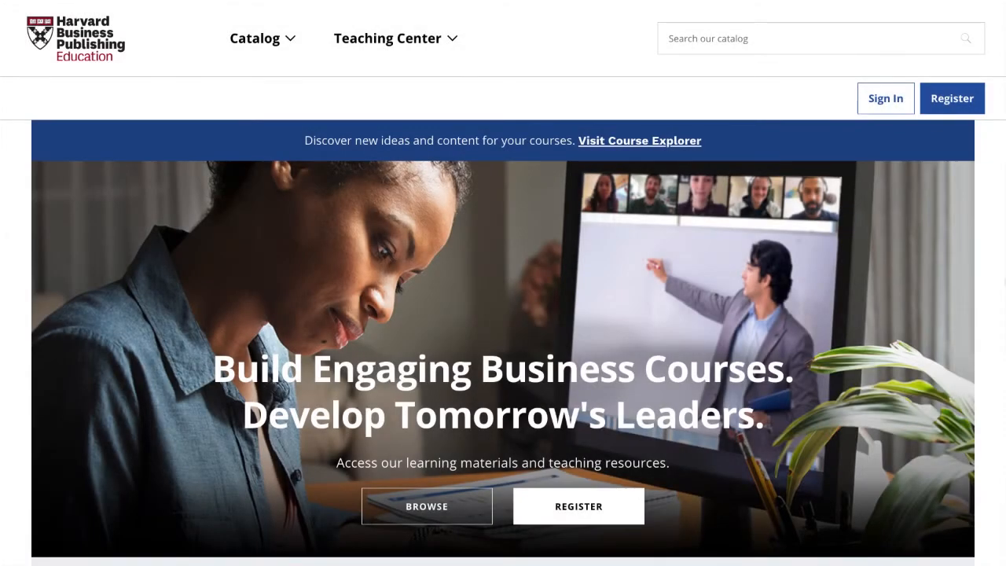
# Save an external tool activity using the HBP Catalog Prod preconfigured tool and view it.
pyautogui.click(885, 98)
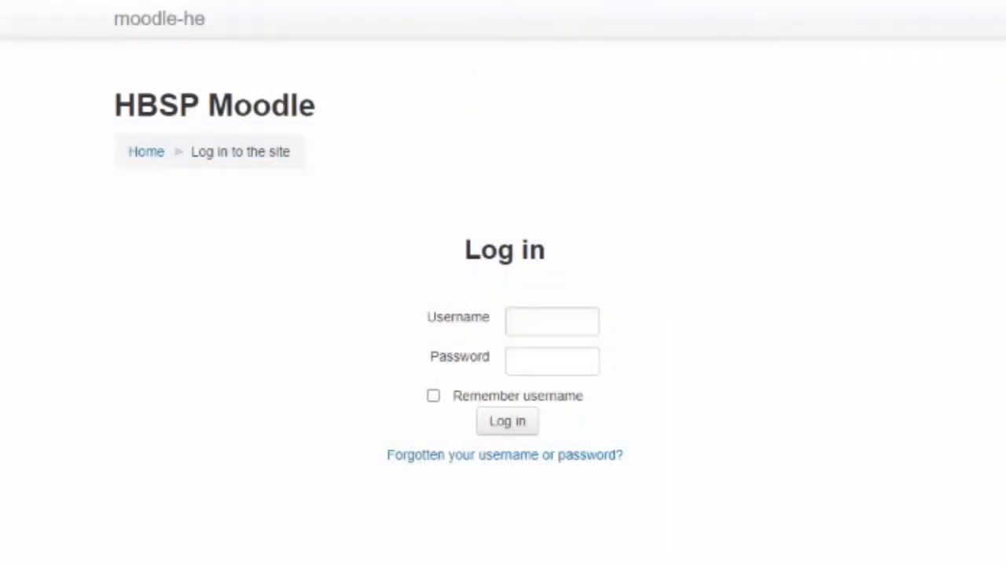
pyautogui.click(660, 309)
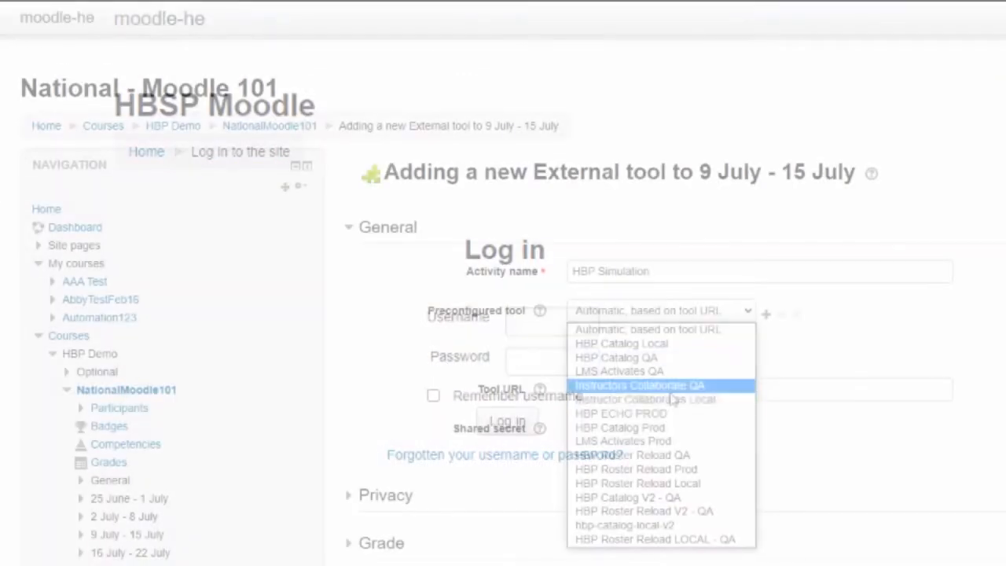
pyautogui.click(620, 427)
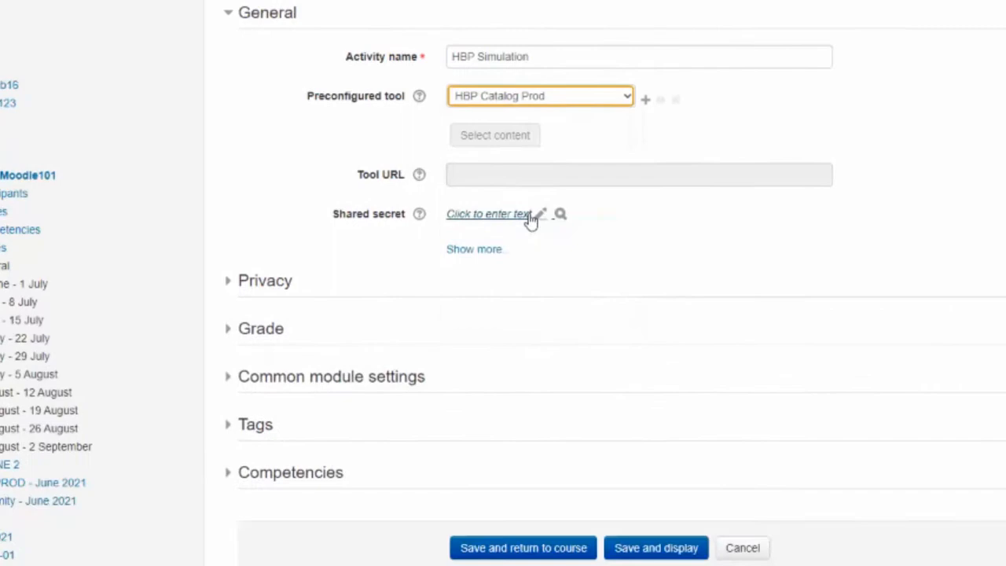
pyautogui.scroll(-3)
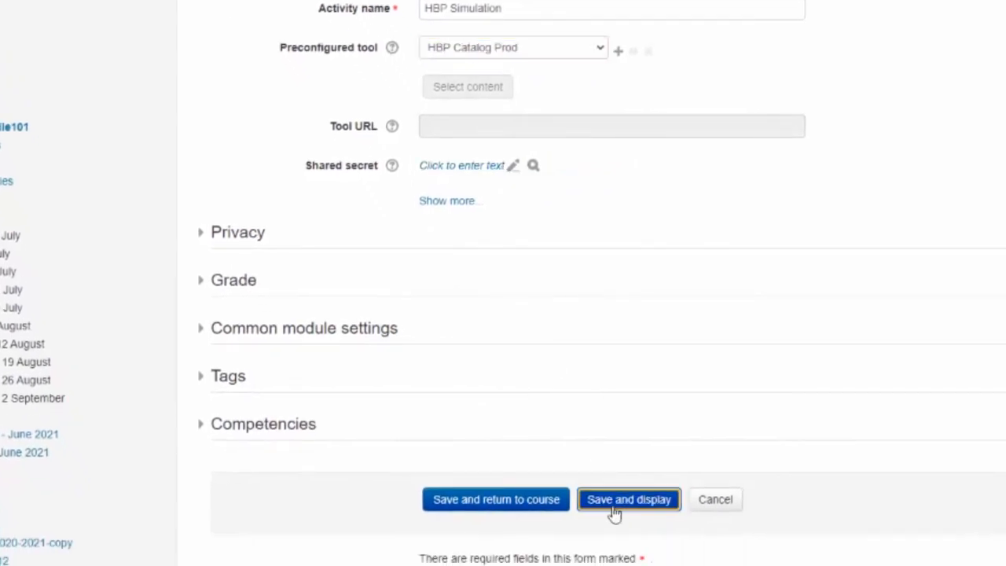
pyautogui.click(467, 86)
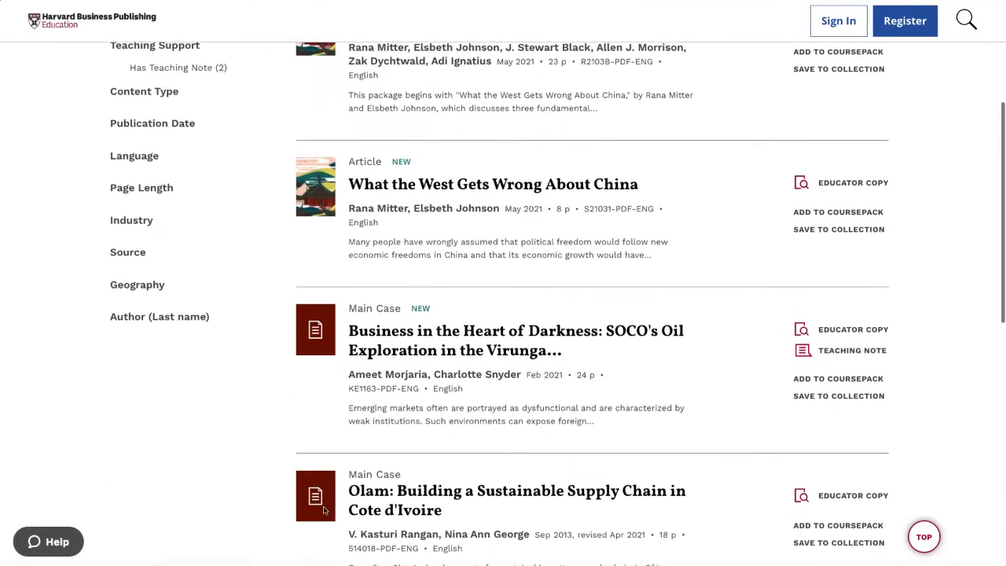
# Choose Leadership and Team Simulation: Everest V3, submit it, and enter its management.
pyautogui.scroll(-3)
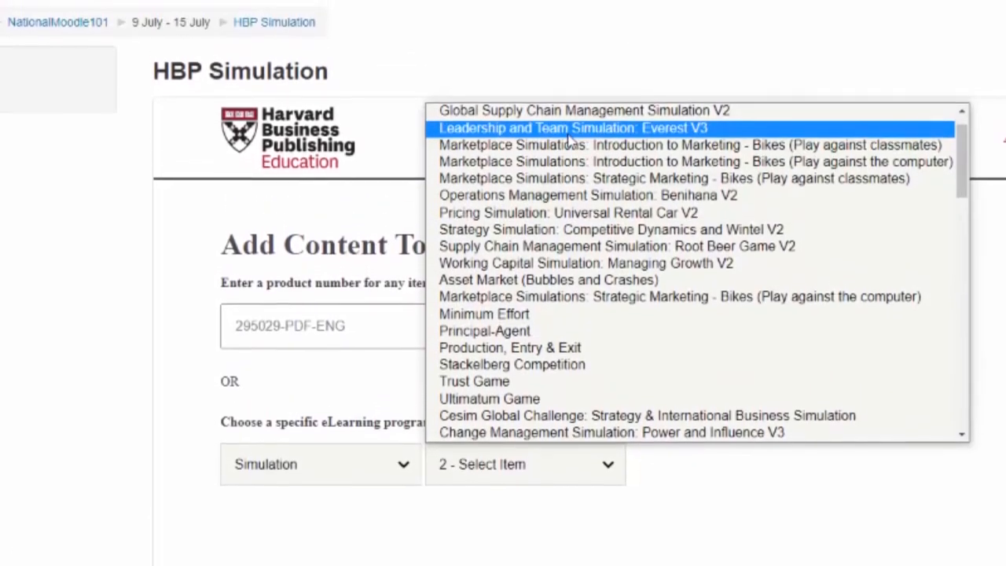
pyautogui.click(572, 127)
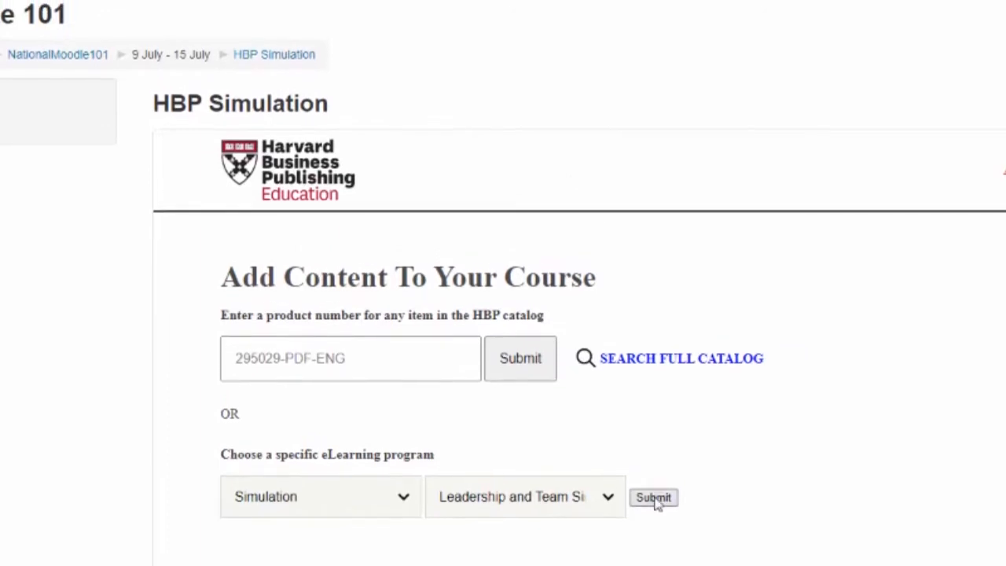
pyautogui.click(653, 496)
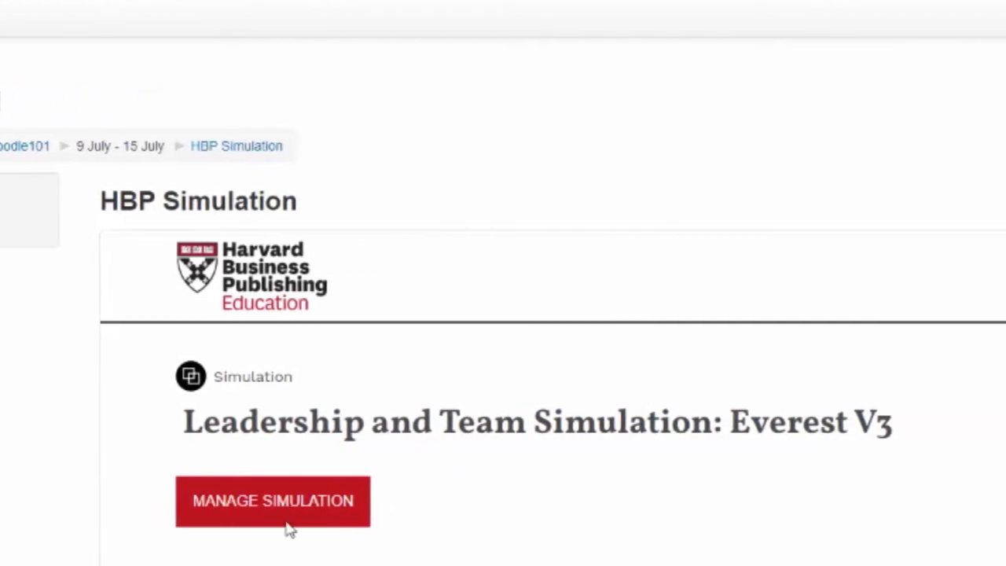
pyautogui.click(272, 500)
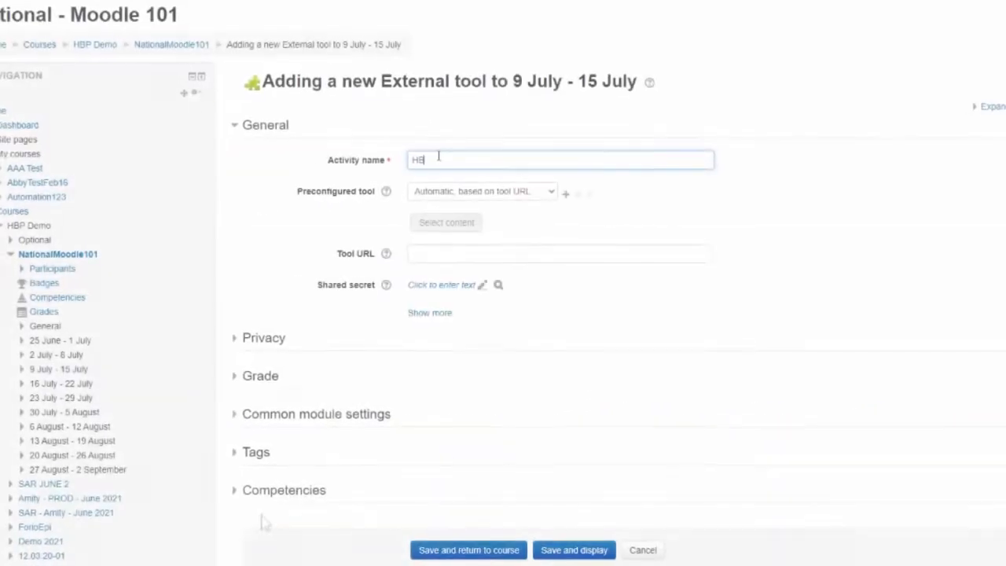
# Name the new external tool activity HBP Simulation.
pyautogui.write('BP Simulation')
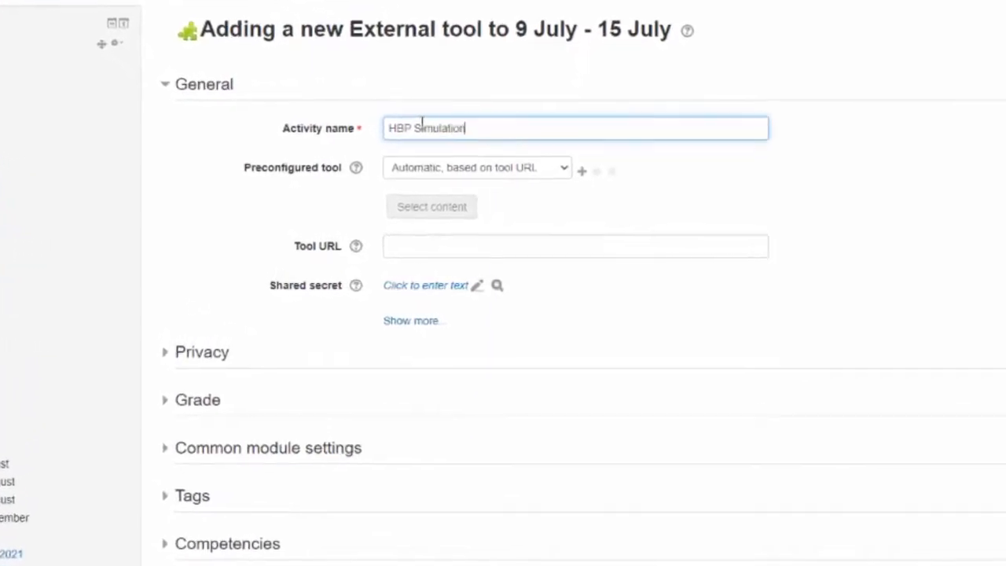
pyautogui.click(477, 167)
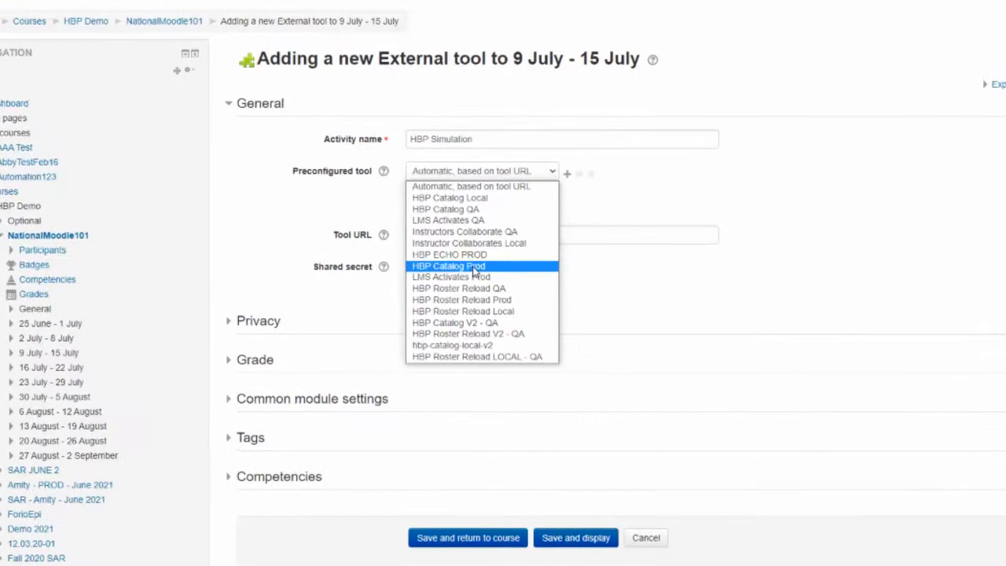
# Save HBP Simulation with the HBP Catalog Prod tool and display its Add Content page.
pyautogui.click(448, 266)
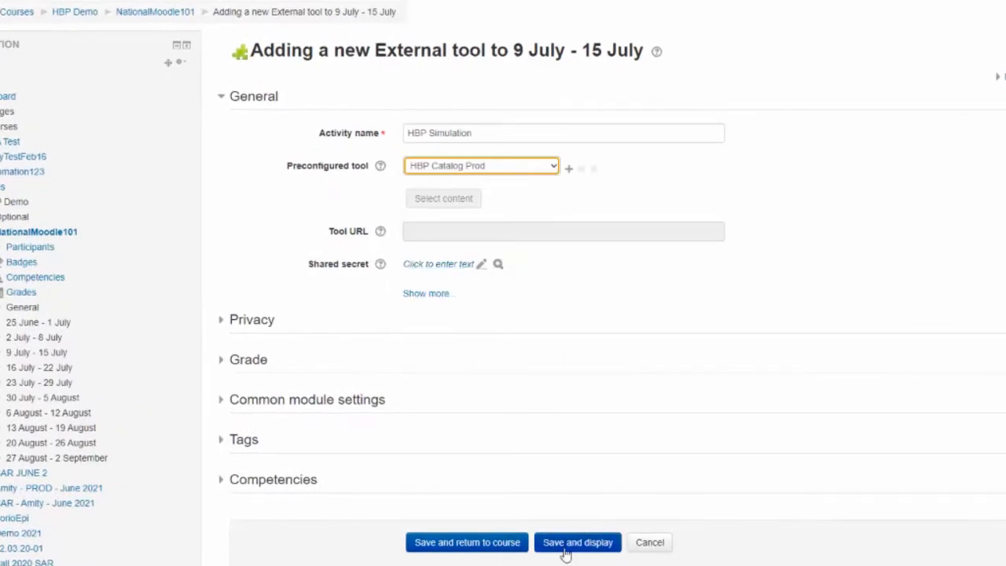
pyautogui.click(578, 542)
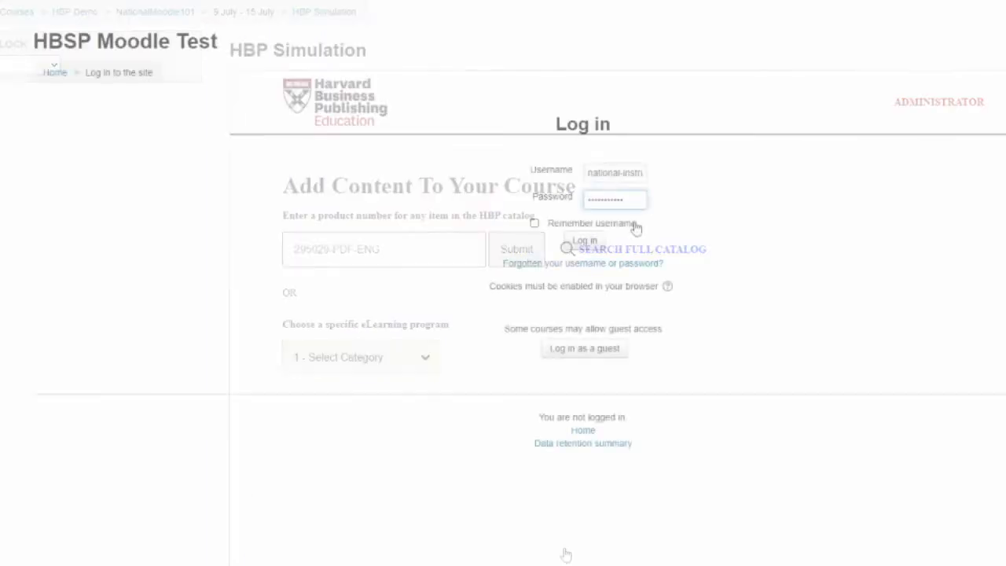
# Log in, enter the National - Moodle 101 course and turn editing on.
pyautogui.click(534, 223)
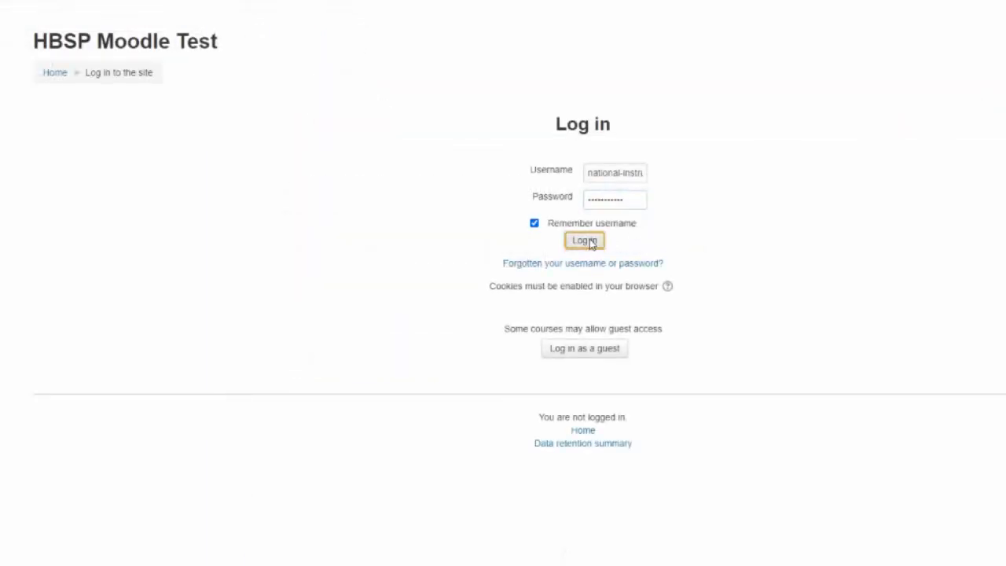
pyautogui.click(583, 241)
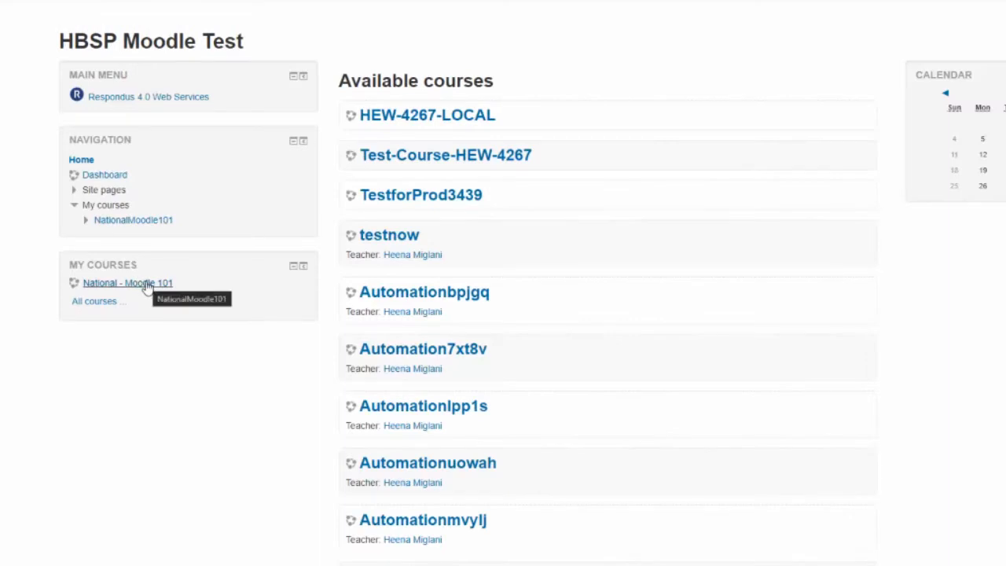
pyautogui.click(127, 282)
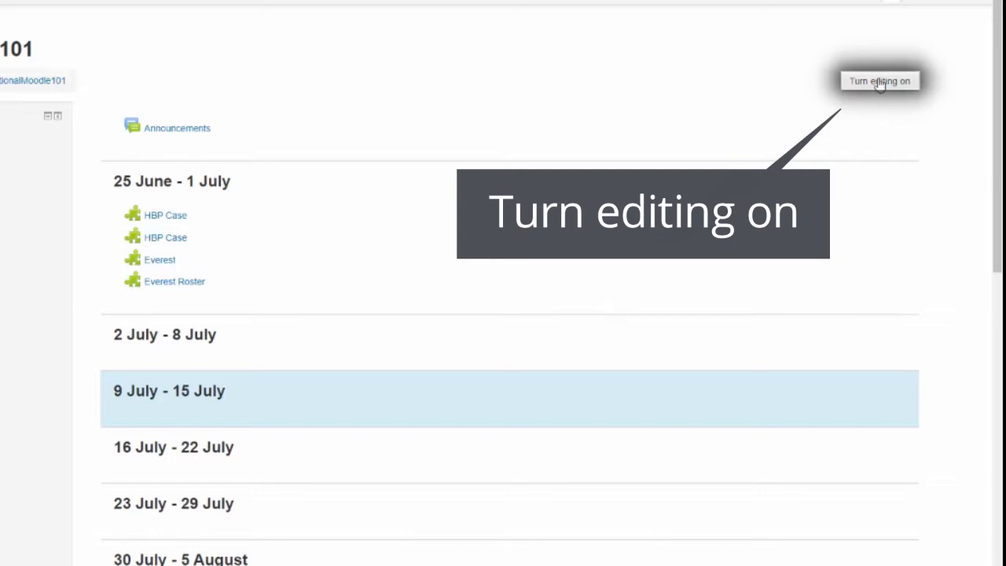
pyautogui.click(879, 80)
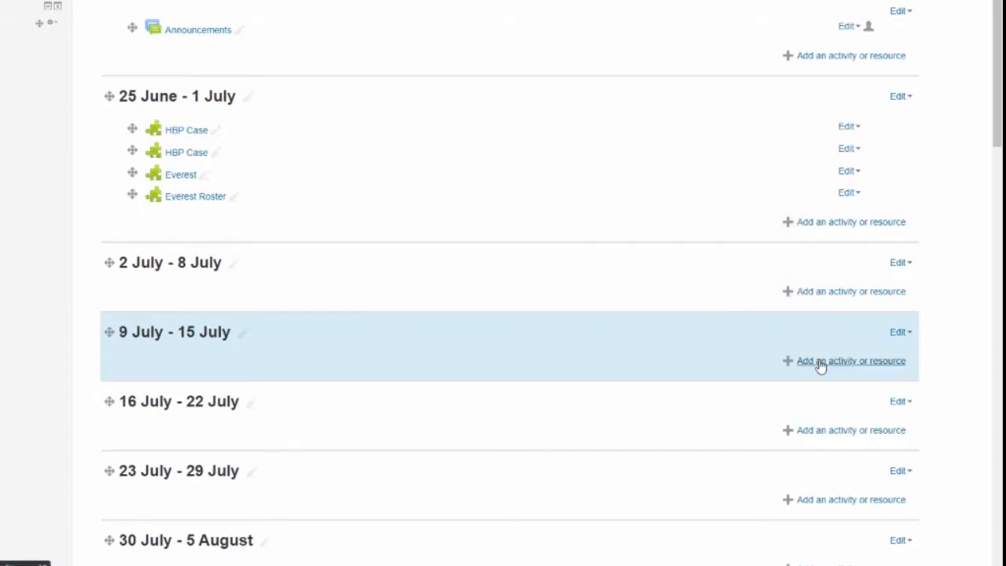
# Add a new External tool activity to the 9 July - 15 July week.
pyautogui.click(850, 361)
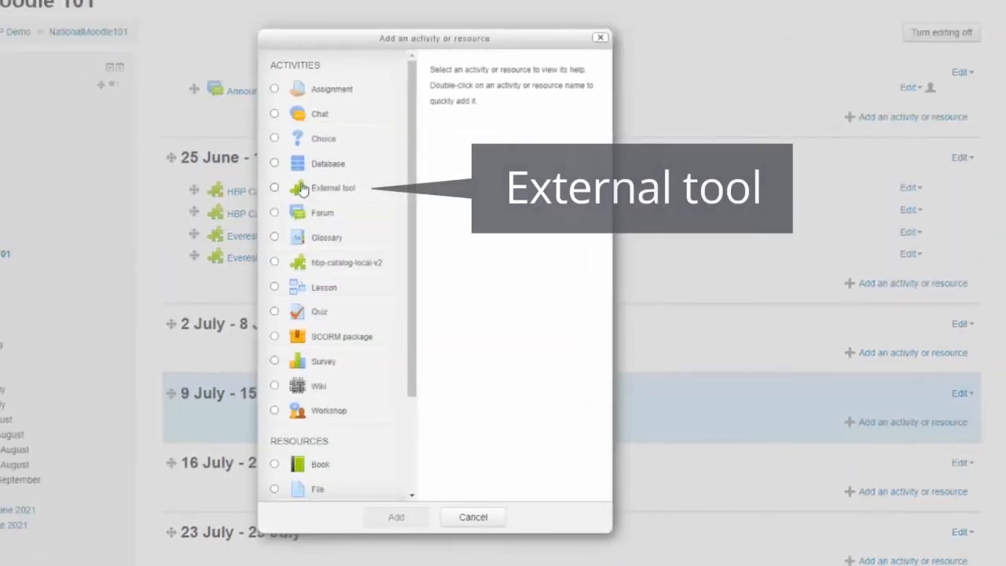
pyautogui.click(274, 188)
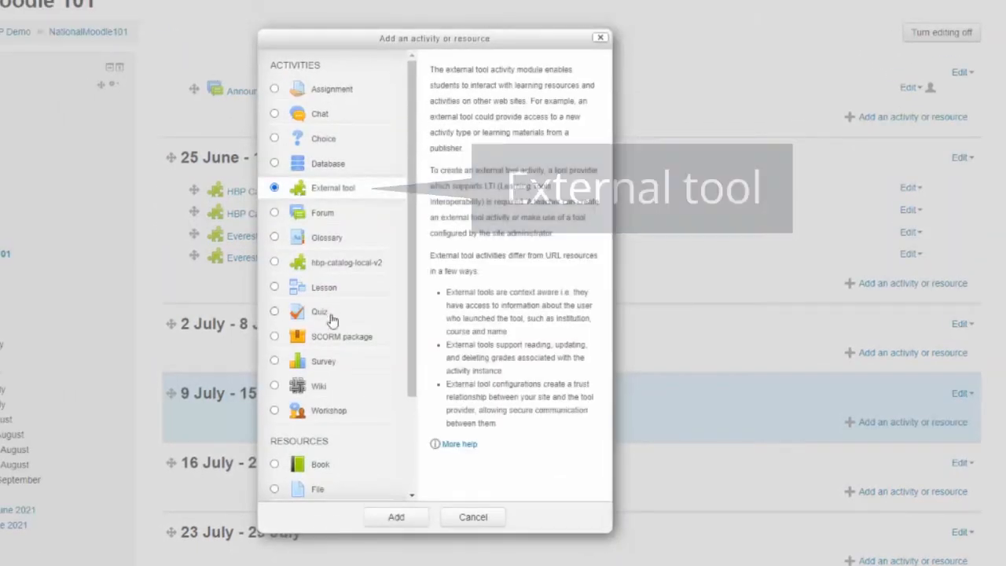
pyautogui.click(396, 516)
pyautogui.write('HBP Case')
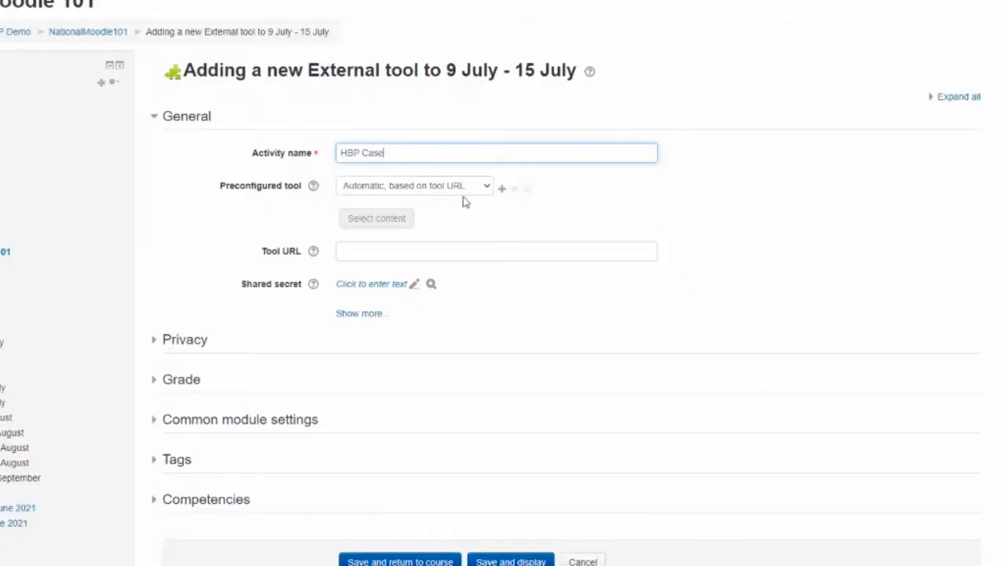
# Save the HBP Case activity with HBP Catalog Prod as its preconfigured tool and display it.
pyautogui.click(413, 185)
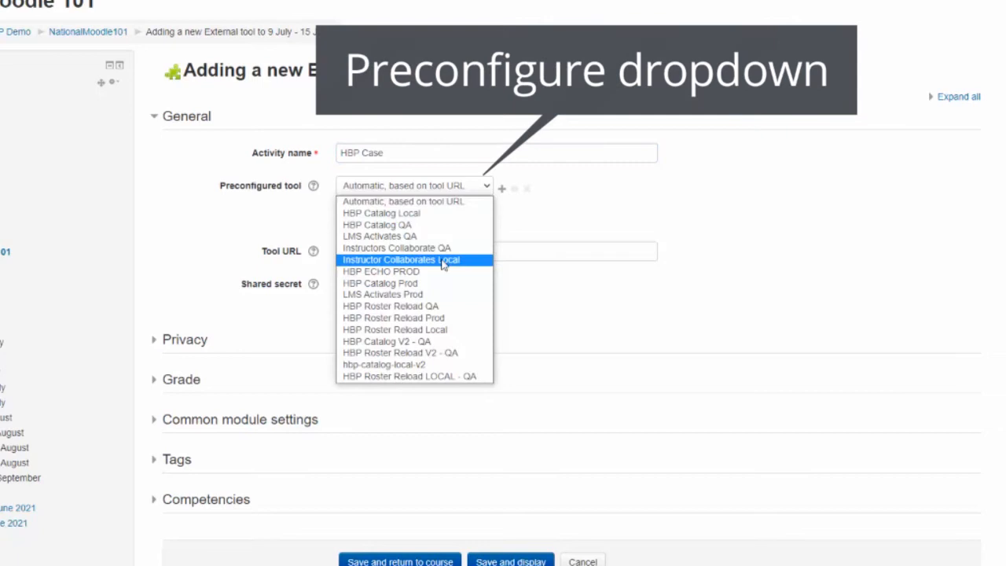
pyautogui.click(380, 283)
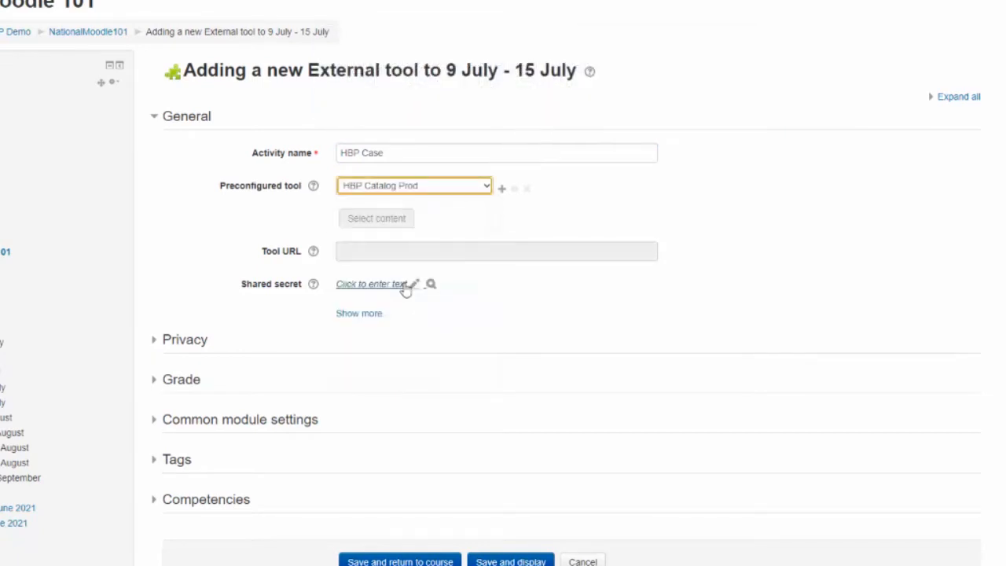
pyautogui.scroll(-3)
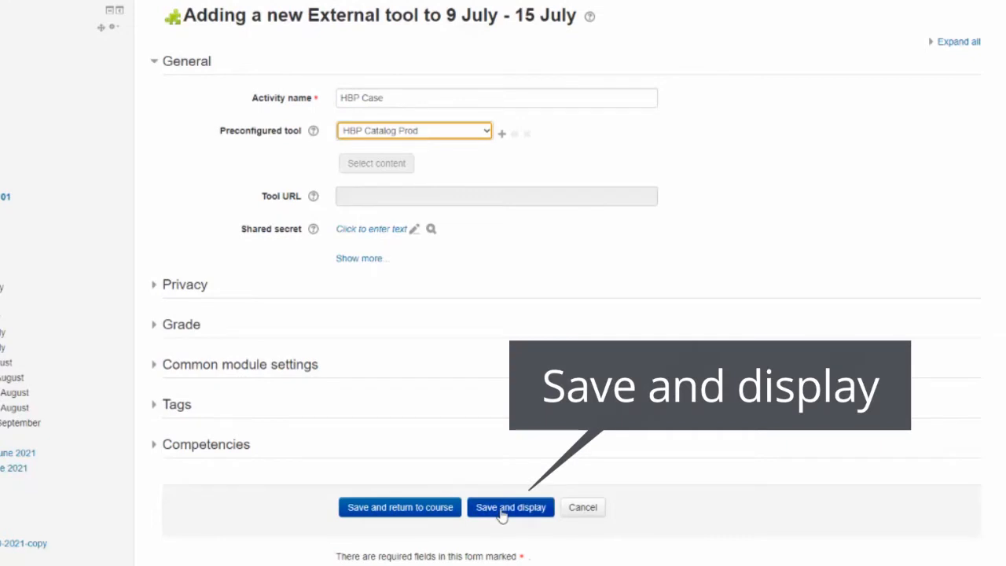
pyautogui.click(510, 506)
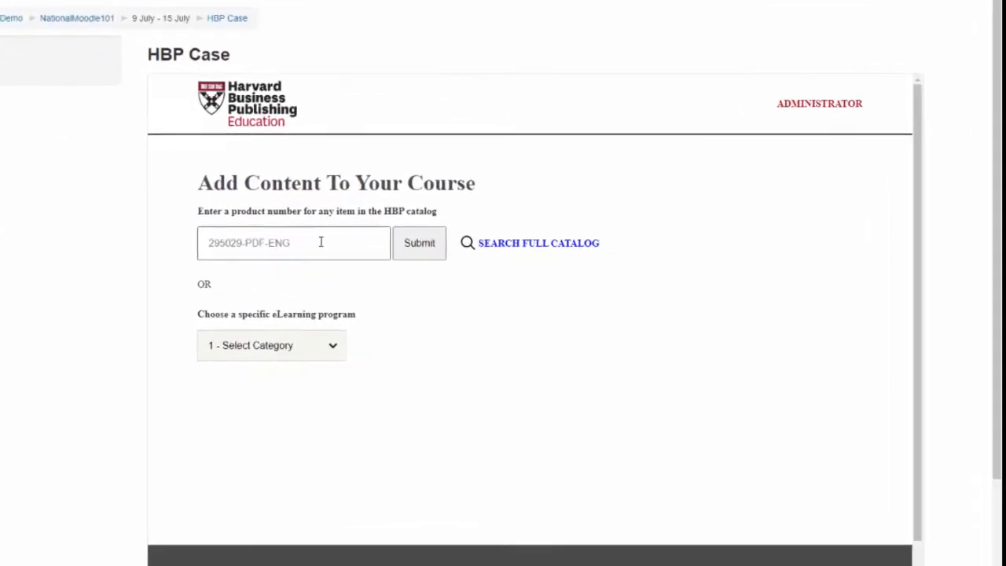
# Search the full HBP catalog and enter product numbers 295029-PDF-ENG and MH0019-PDF-ENG.
pyautogui.write('4040-PDF-ENG')
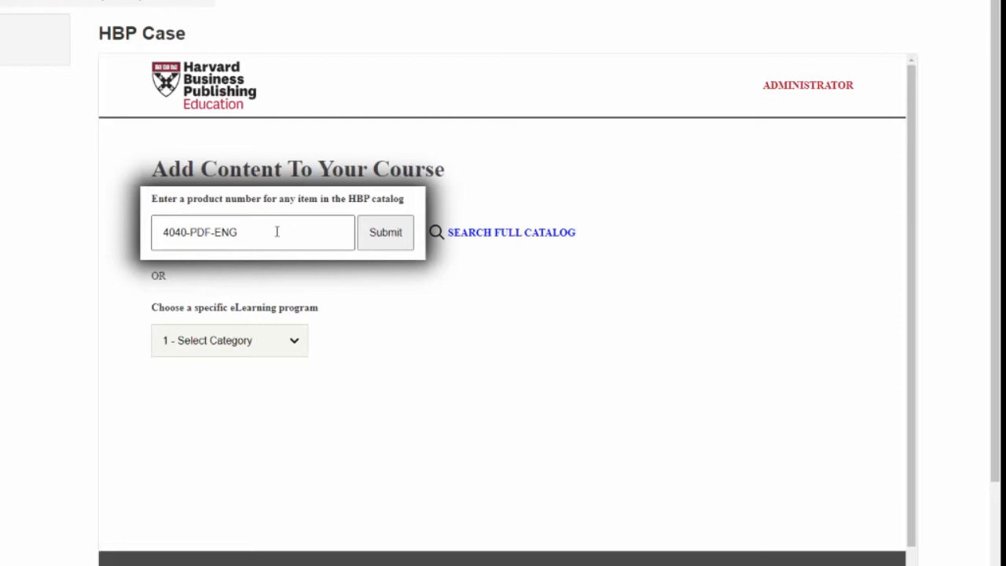
pyautogui.write('295029-PDF-ENG')
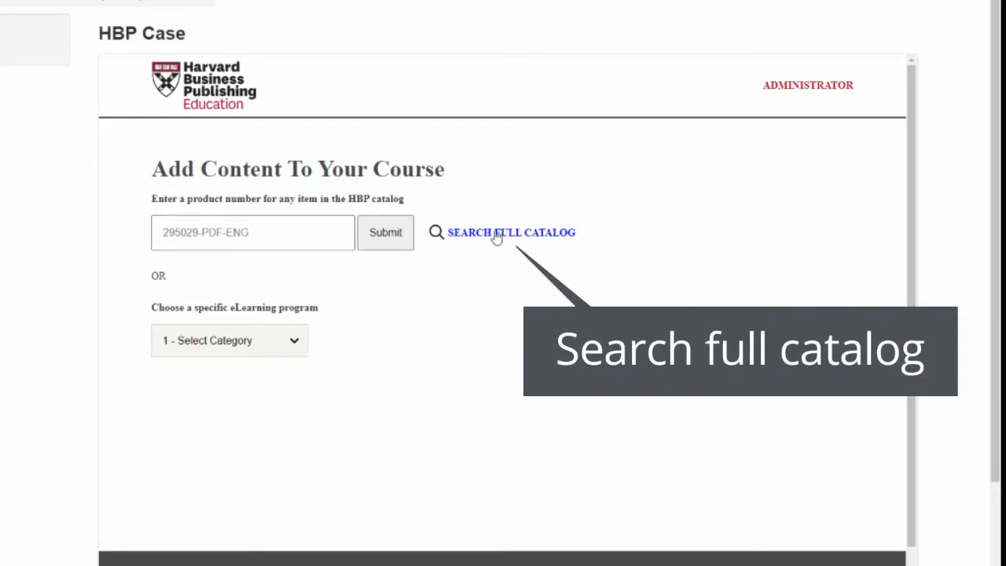
pyautogui.click(511, 232)
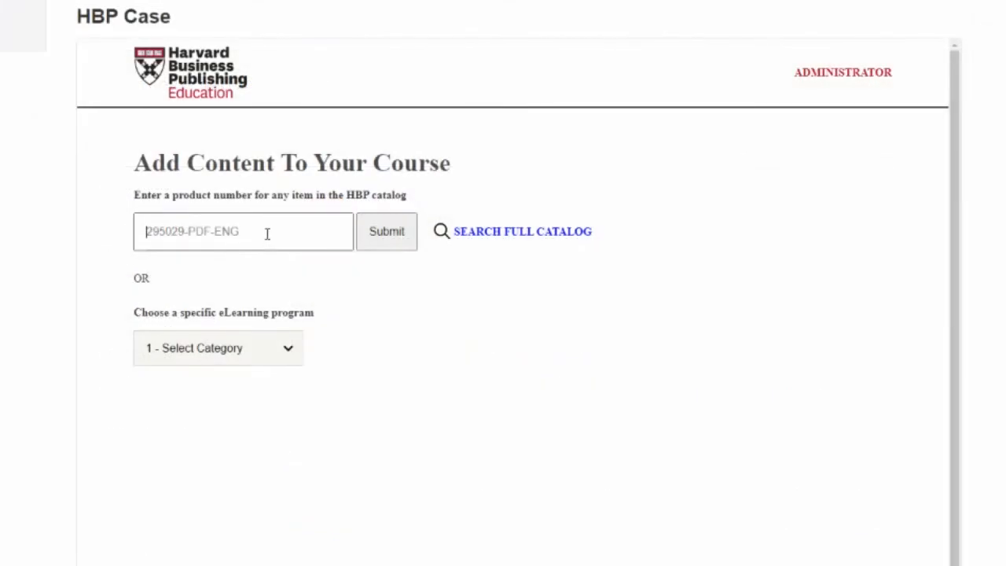
pyautogui.write('MH0019-PDF-ENG')
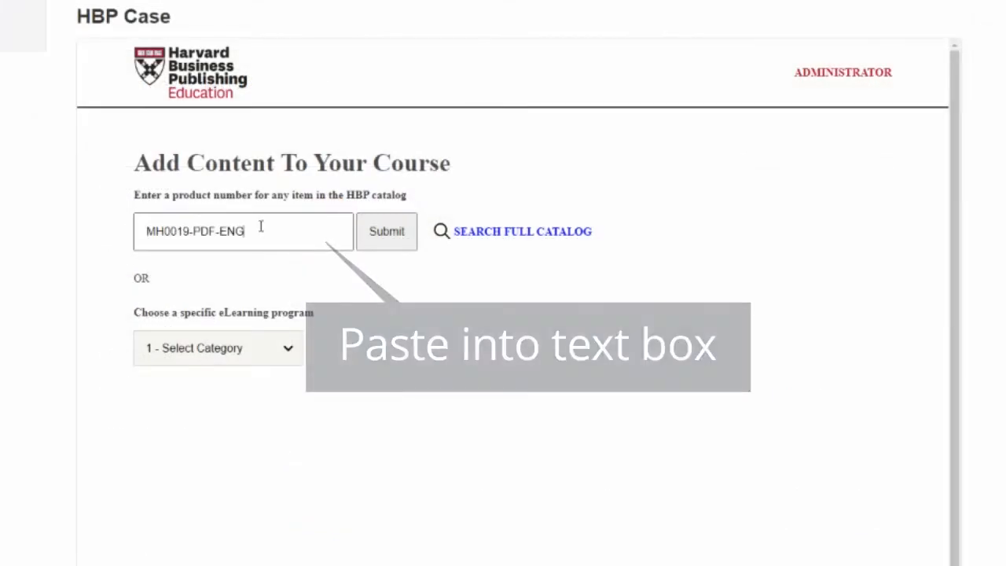
pyautogui.write('295029-PDF-ENG')
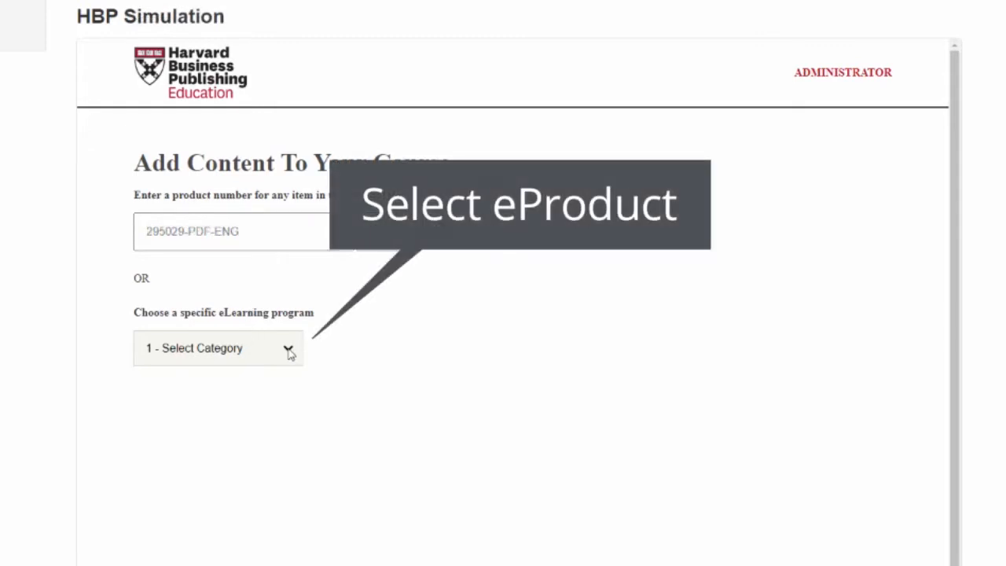
pyautogui.click(218, 348)
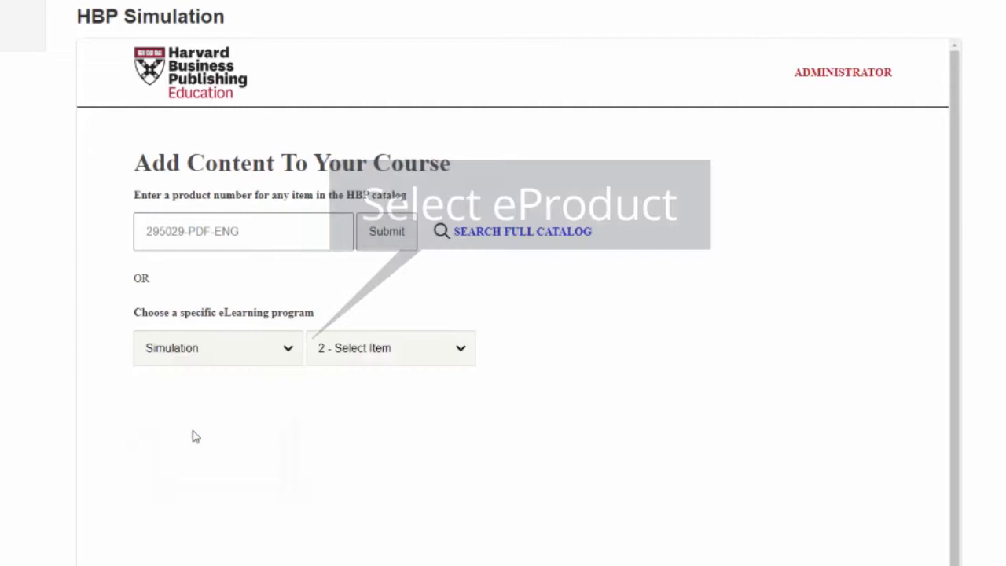
pyautogui.click(389, 348)
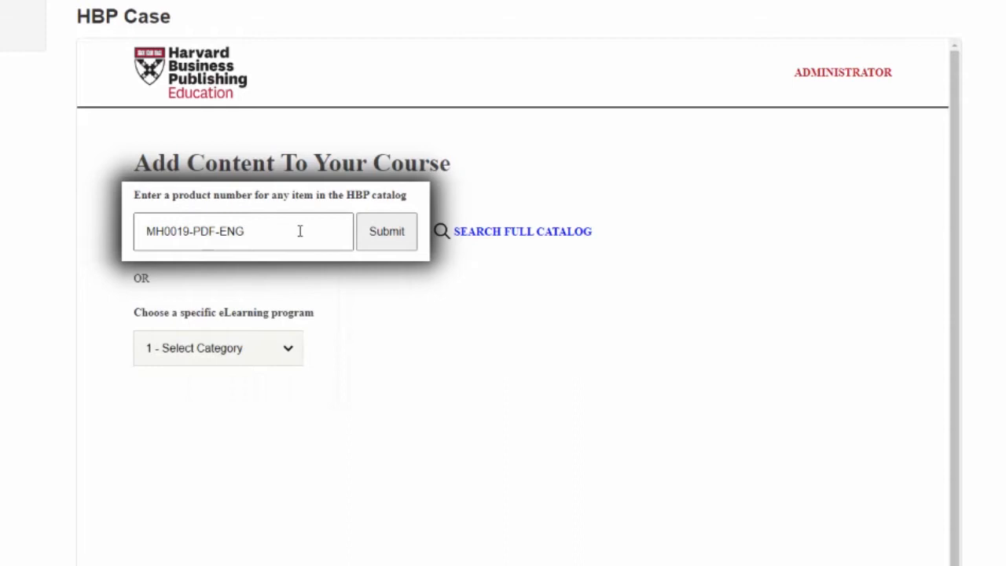
pyautogui.moveTo(386, 231)
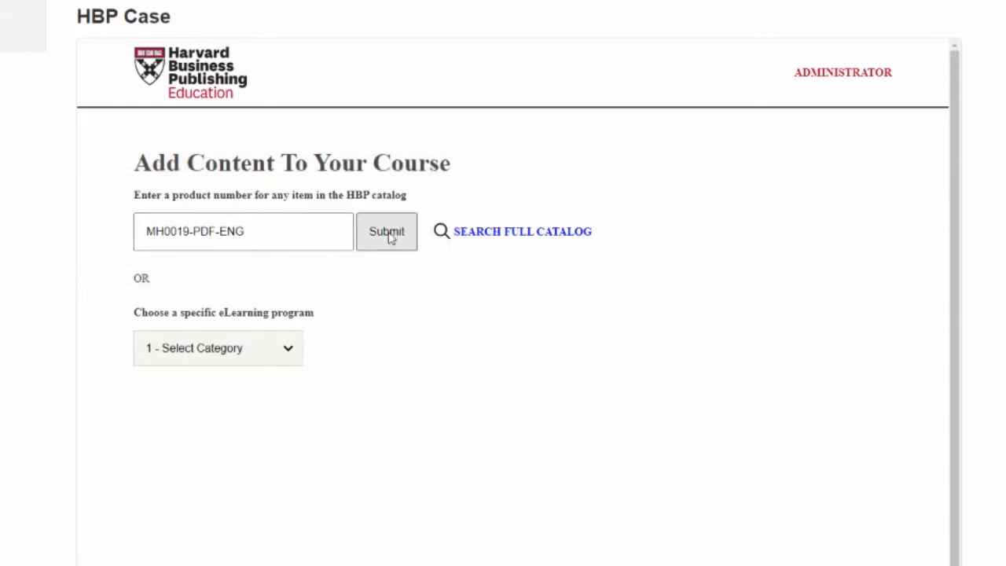
# Submit product number MH0019-PDF-ENG to create the HBP Case resource link.
pyautogui.click(386, 231)
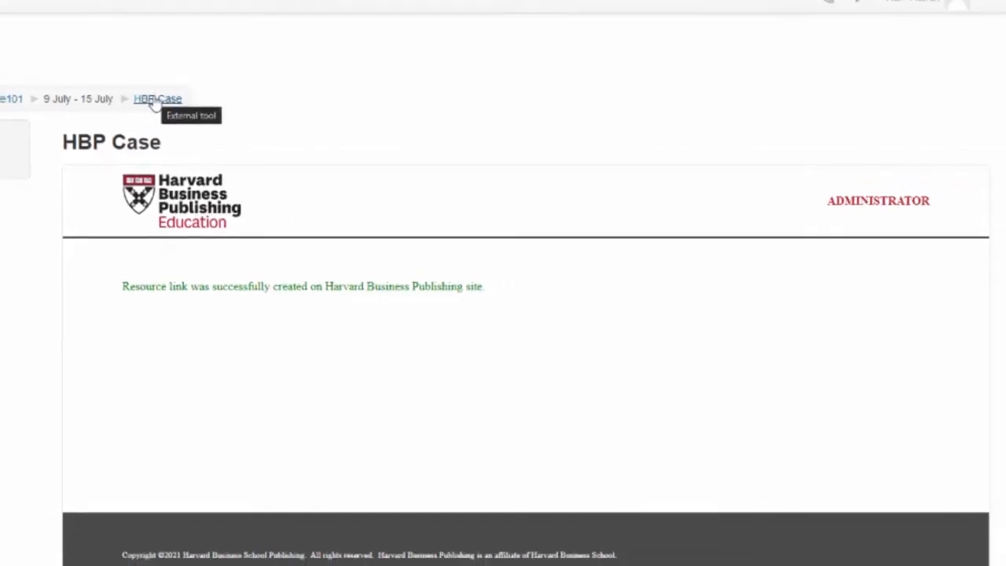
# Reload HBP Case, view the Apple case document and download it as a PDF.
pyautogui.click(157, 99)
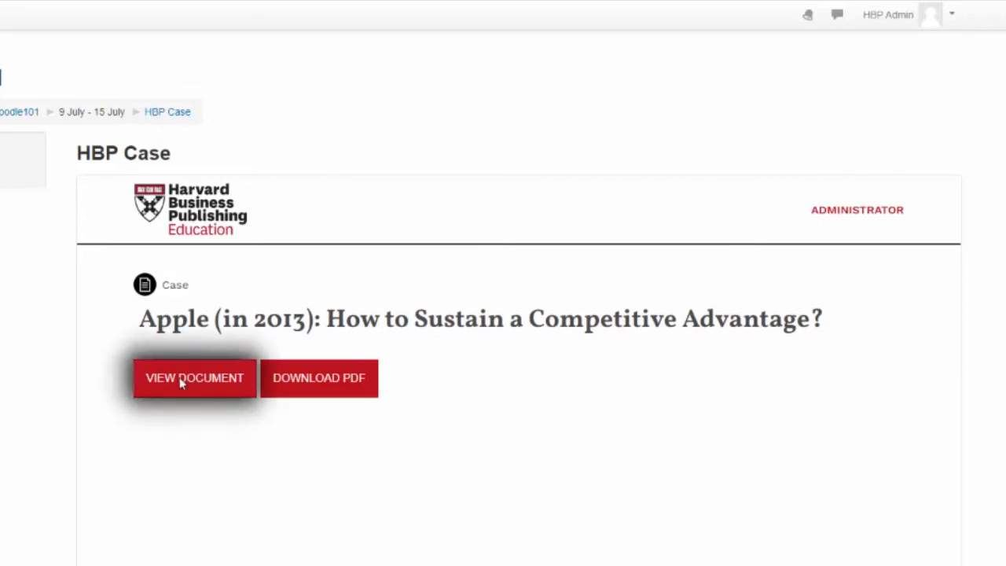
pyautogui.click(195, 378)
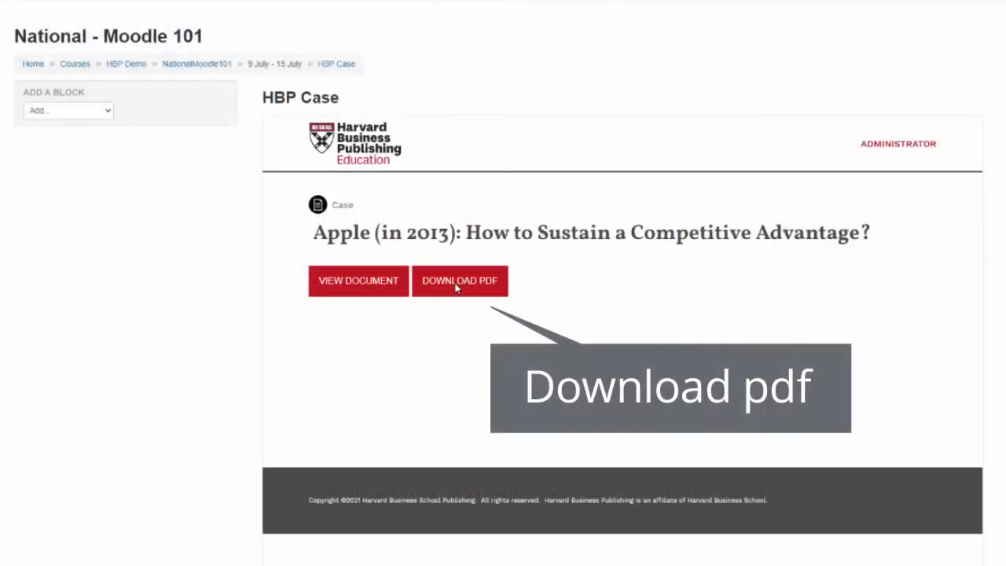
pyautogui.click(459, 280)
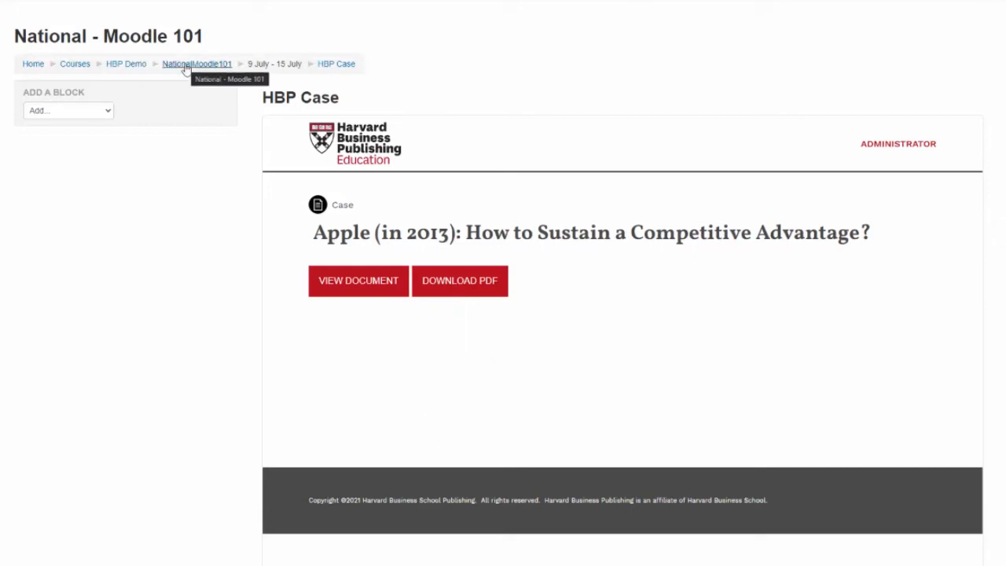
# Return to the National - Moodle 101 course and add a new activity to the 9 July - 15 July week.
pyautogui.click(197, 64)
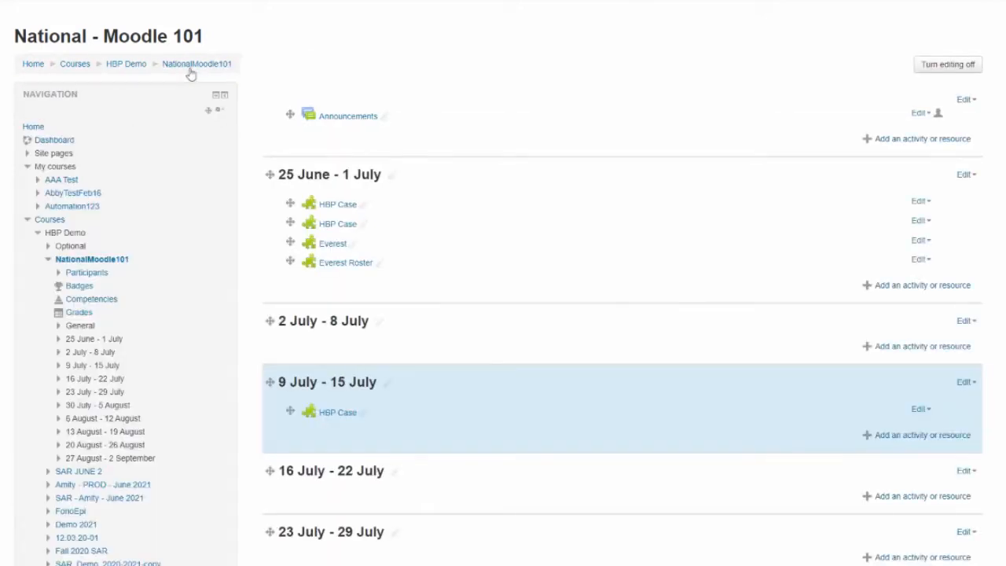
pyautogui.moveTo(432, 429)
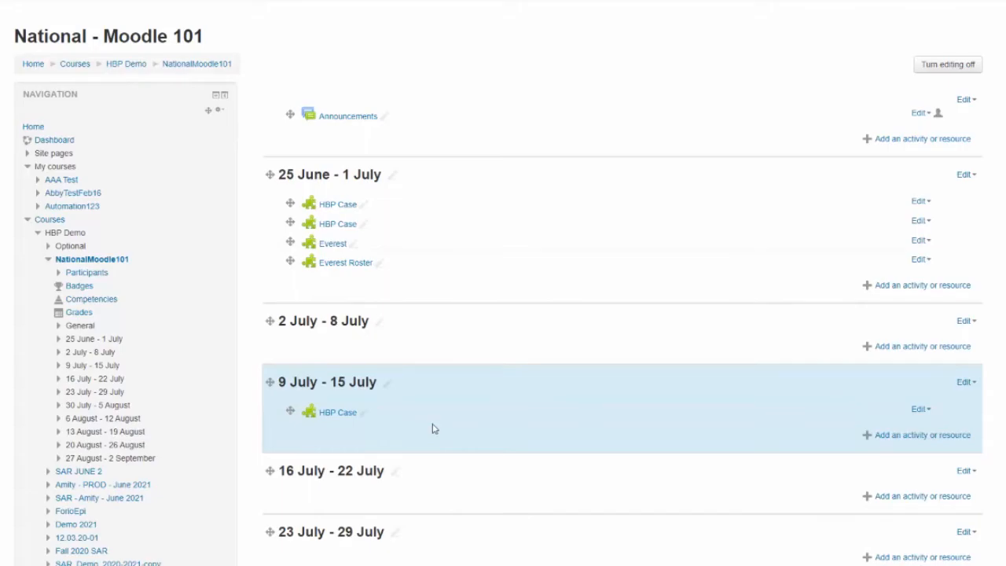
pyautogui.click(922, 434)
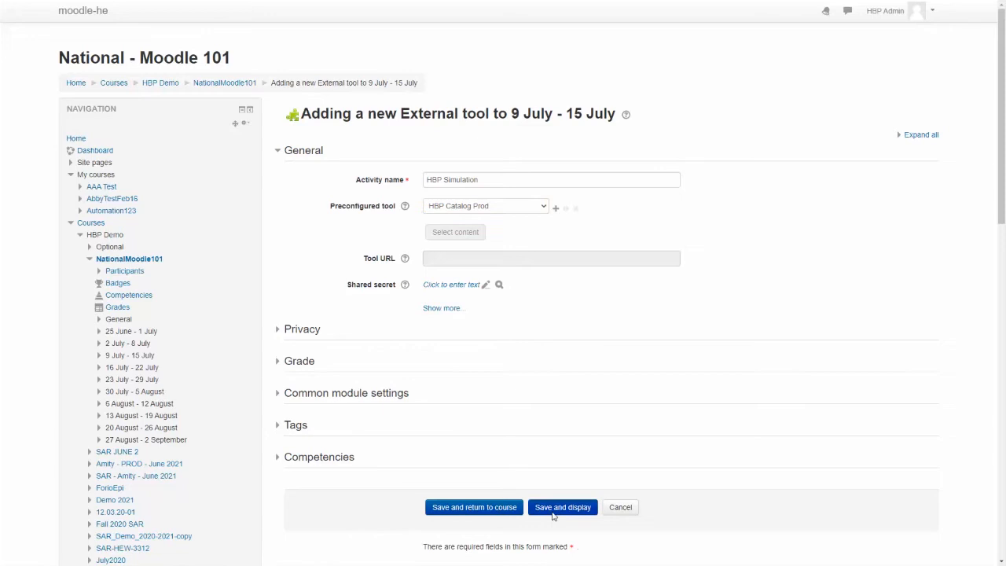
# Save and display the HBP Simulation activity and reach its eLearning program selectors.
pyautogui.click(562, 507)
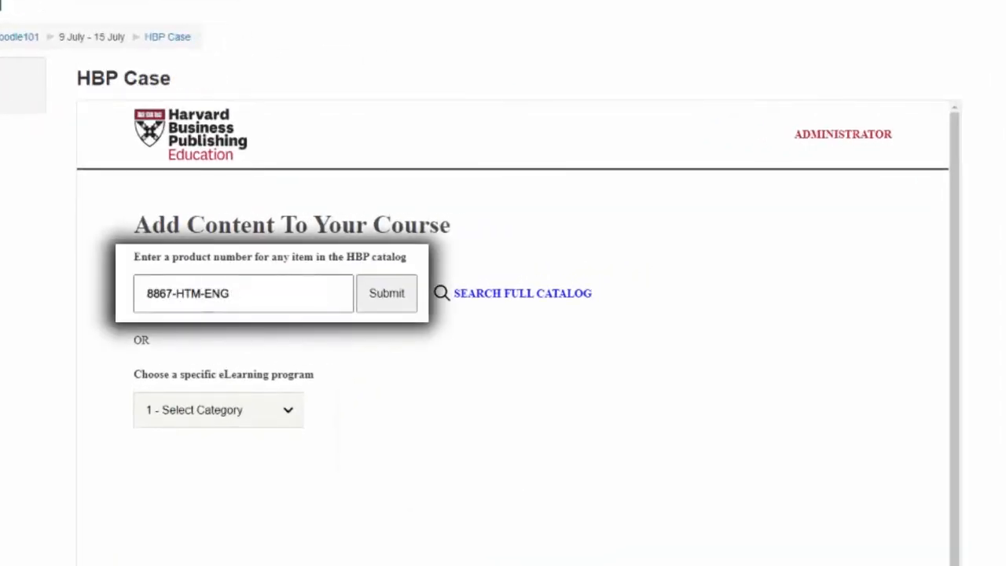
pyautogui.click(217, 409)
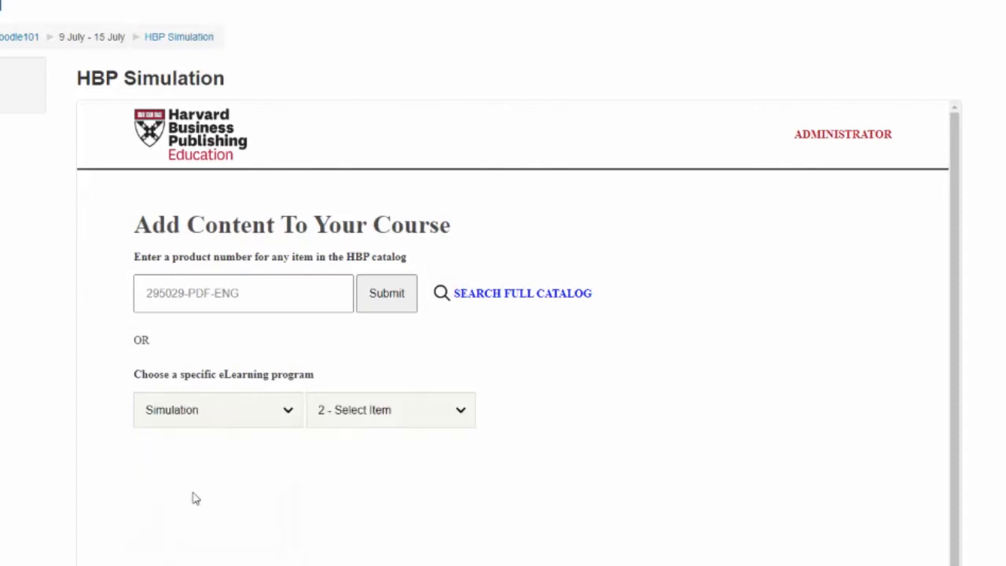
pyautogui.click(390, 409)
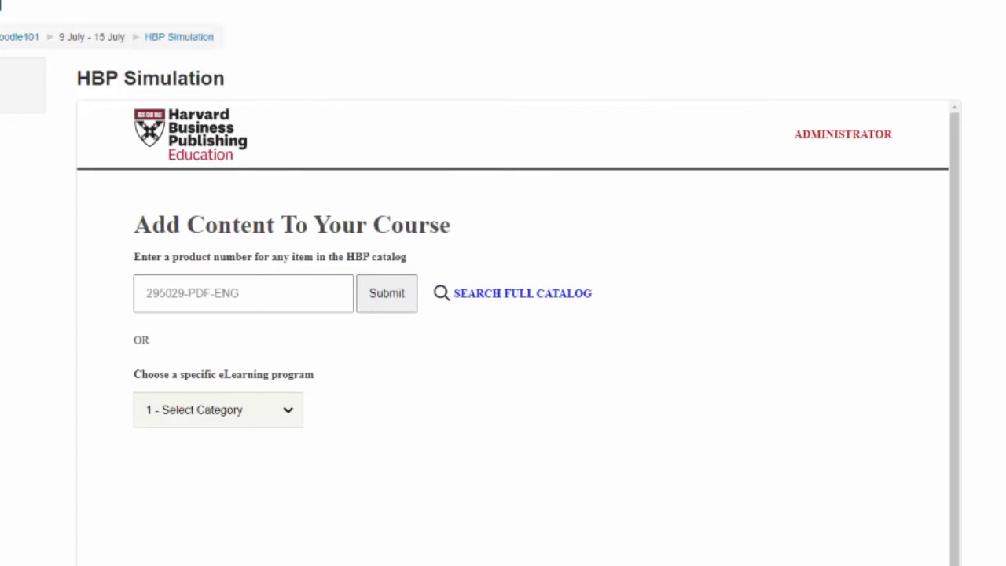
pyautogui.moveTo(287, 422)
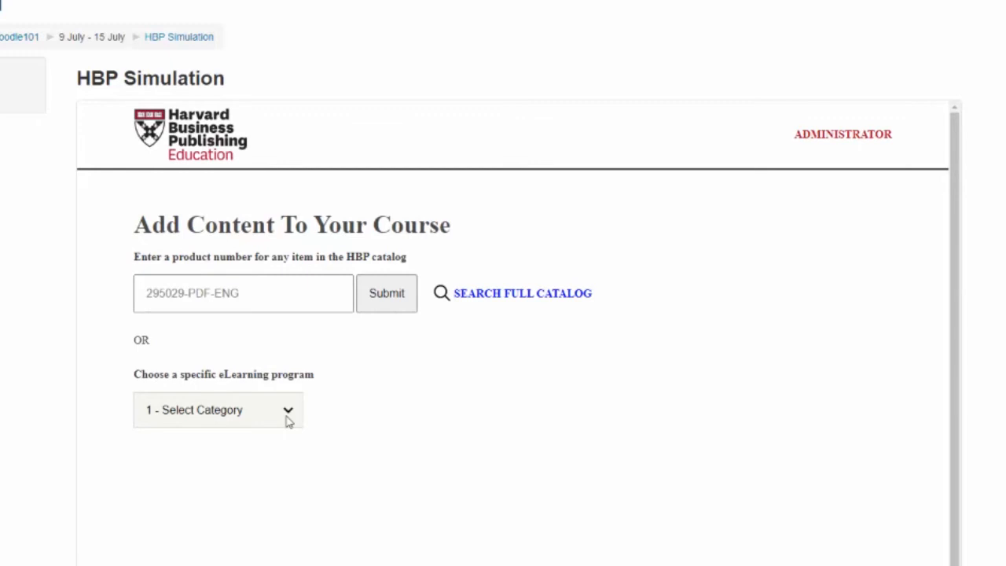
# Pick the Simulation category and submit Leadership and Team Simulation: Everest V3.
pyautogui.click(217, 410)
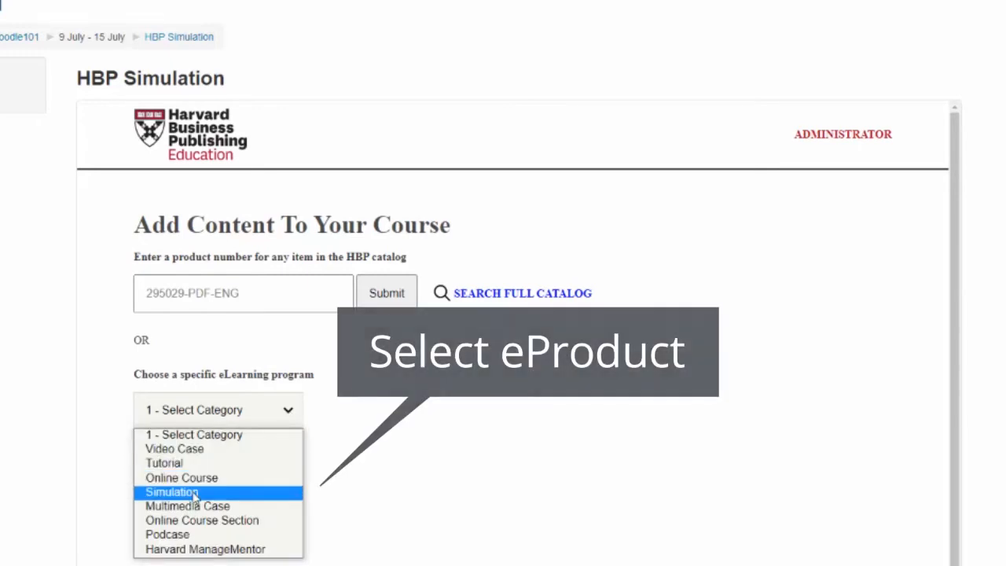
pyautogui.click(171, 492)
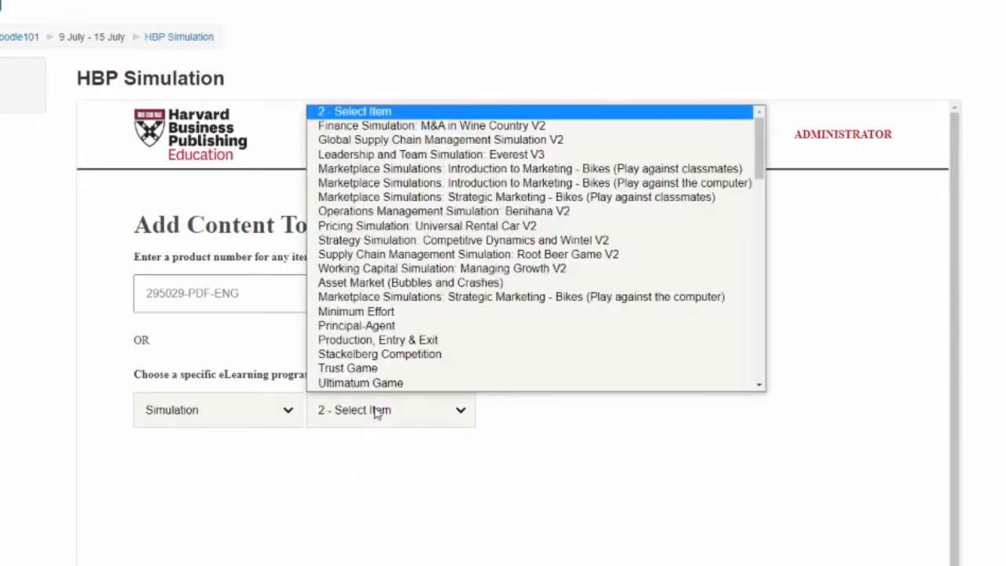
pyautogui.scroll(-3)
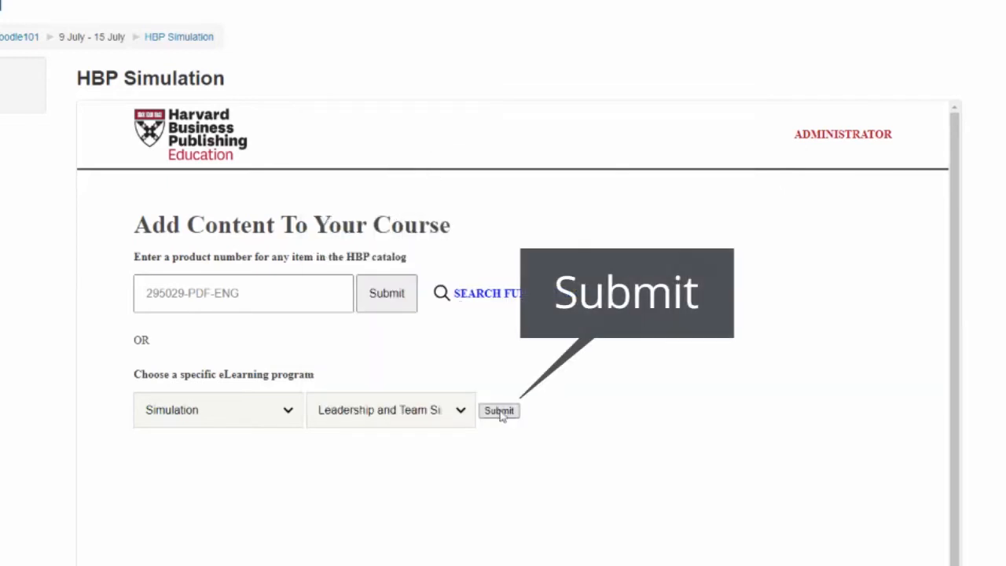
pyautogui.click(499, 410)
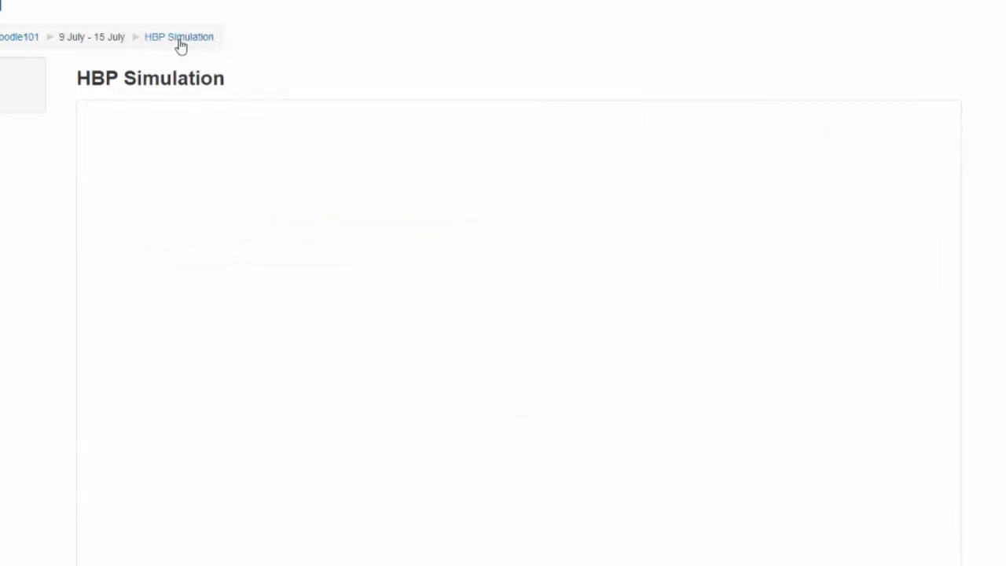
# Open the Everest simulation dashboard's Manage Users view and review the Active Users list.
pyautogui.click(178, 37)
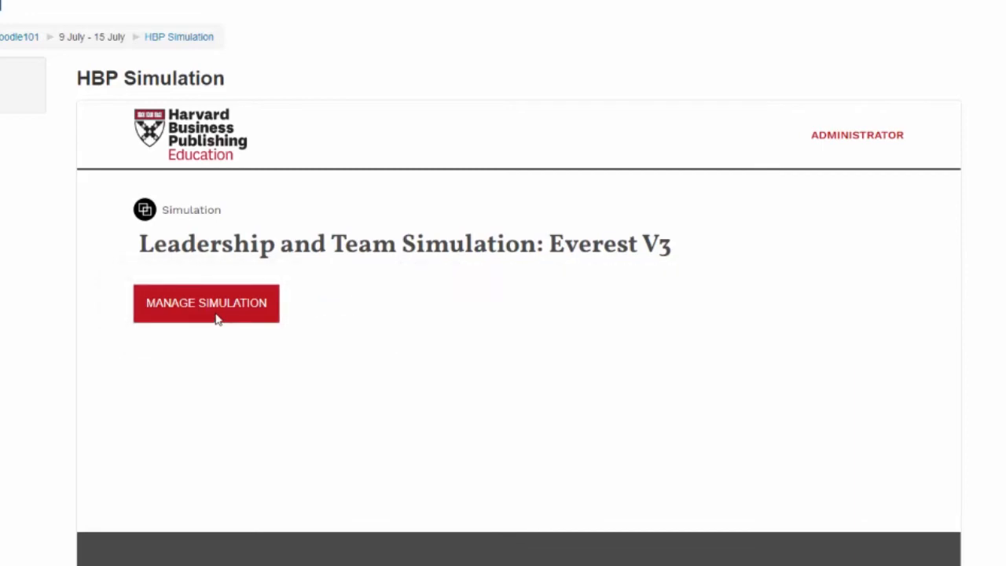
pyautogui.click(206, 302)
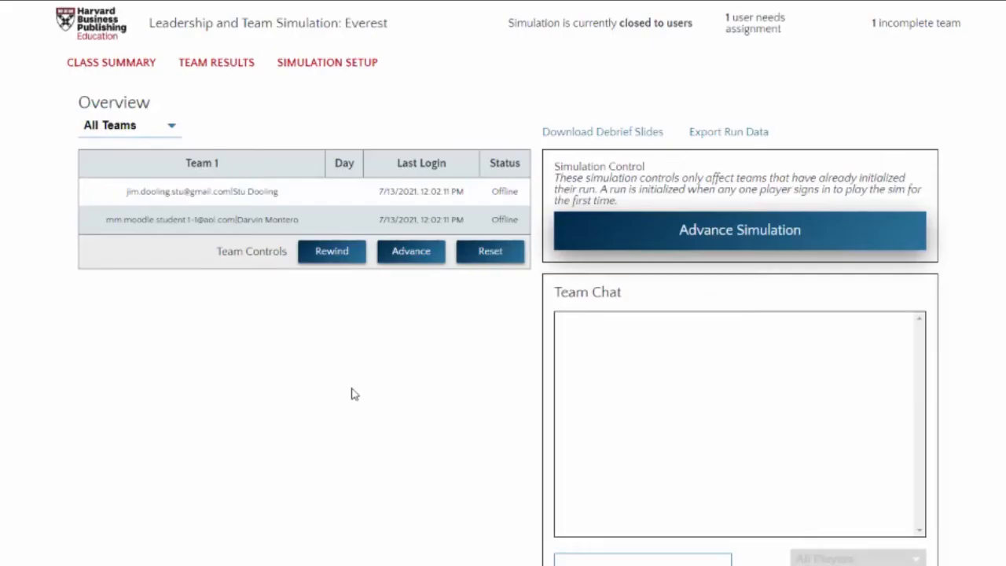
pyautogui.moveTo(322, 92)
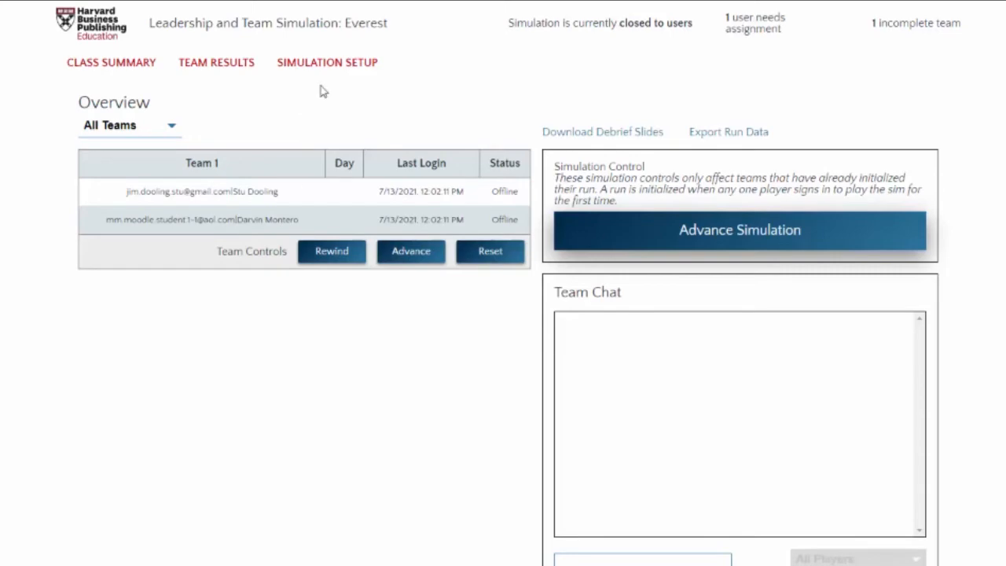
pyautogui.click(326, 62)
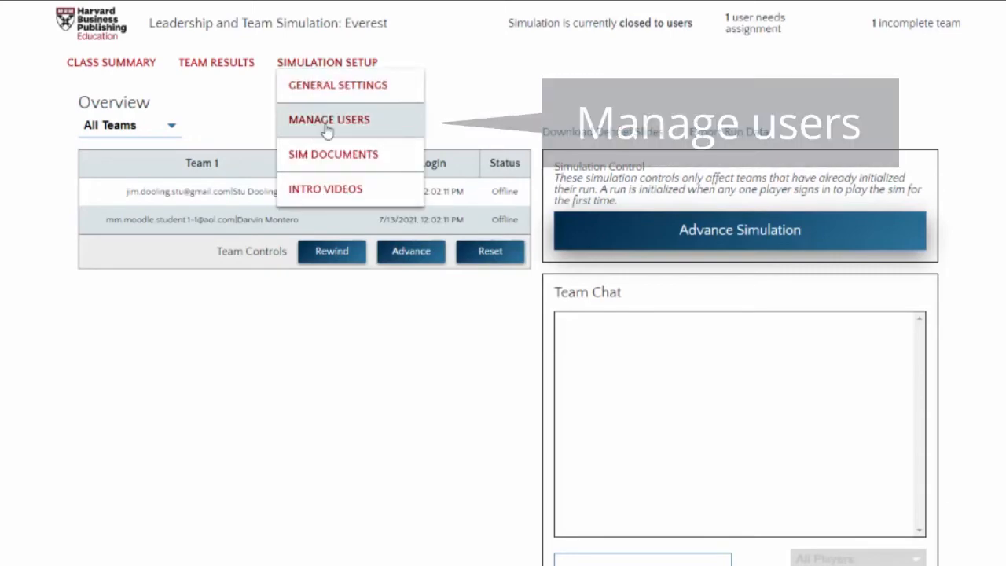
pyautogui.click(328, 119)
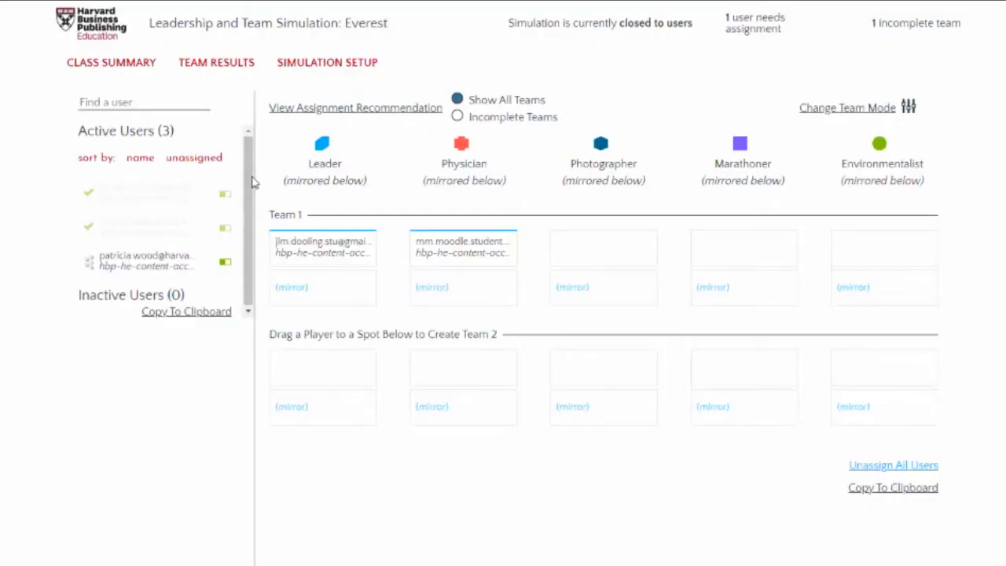
pyautogui.moveTo(145, 260); pyautogui.dragTo(603, 253)
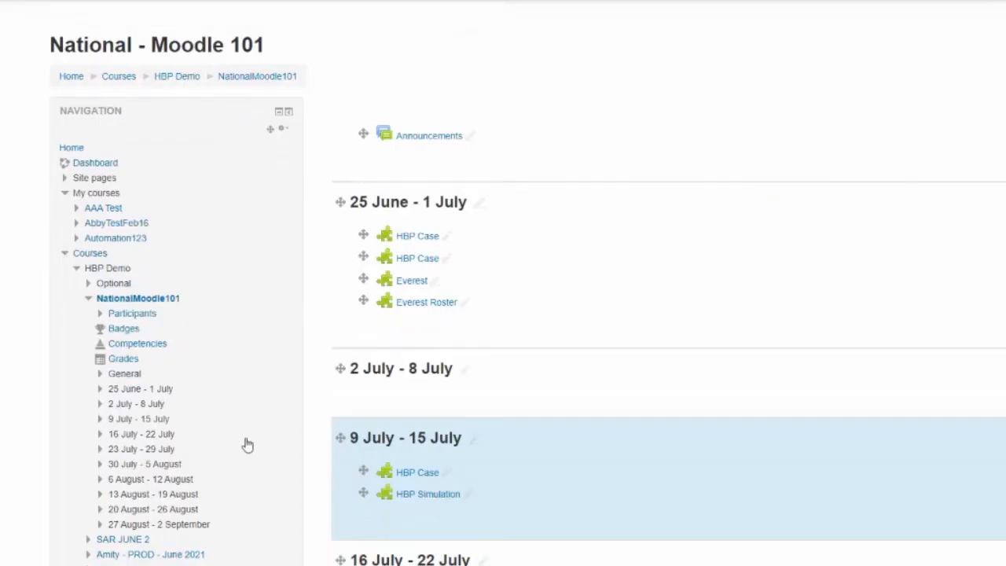
# From Participants, enrol an additional user in the course as a Student.
pyautogui.scroll(-3)
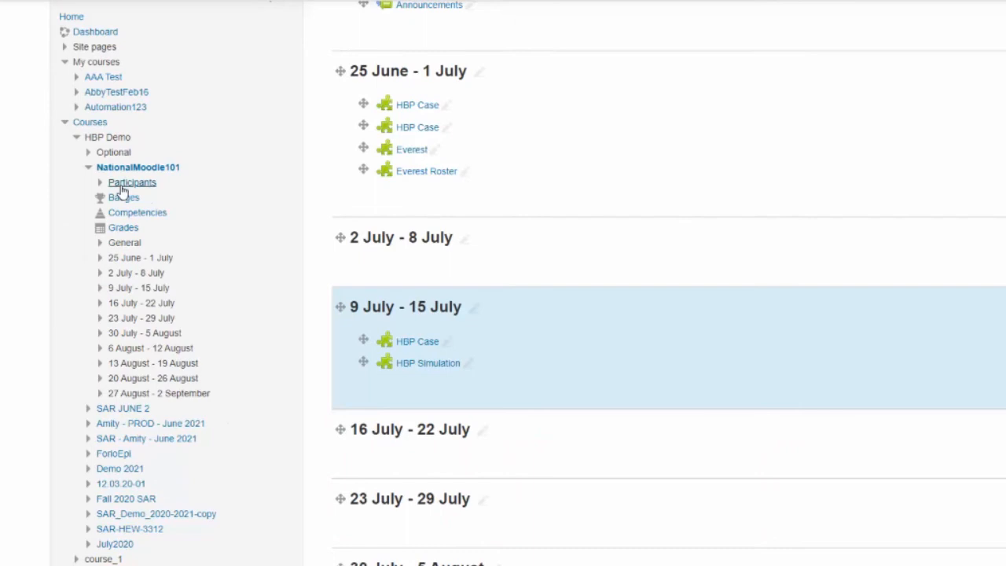
pyautogui.click(132, 182)
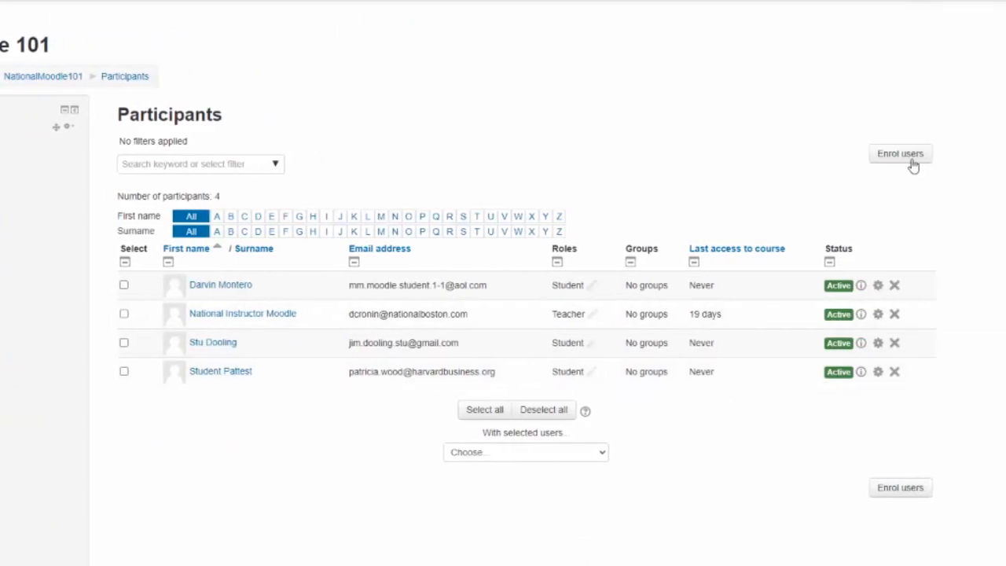
pyautogui.click(899, 154)
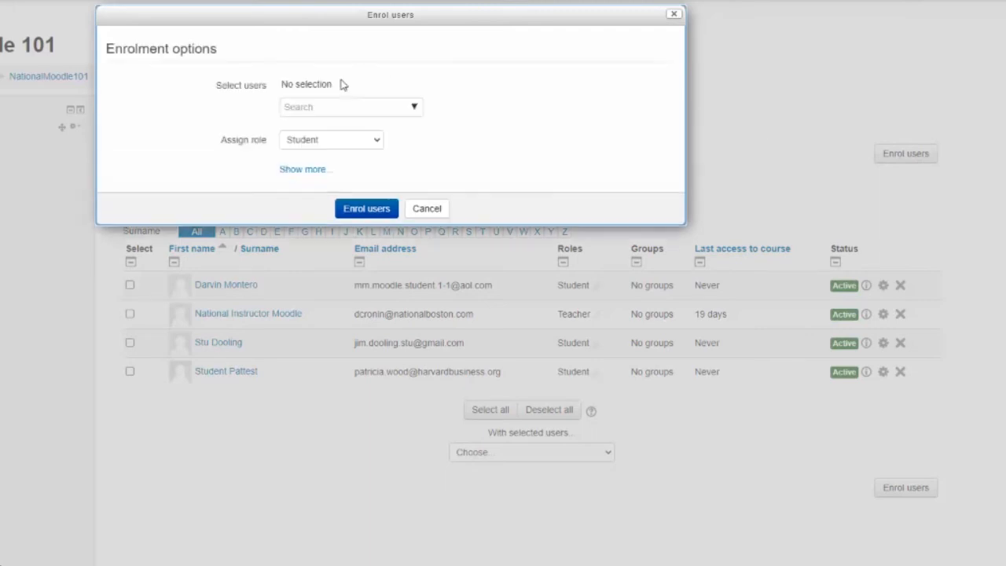
pyautogui.click(345, 107)
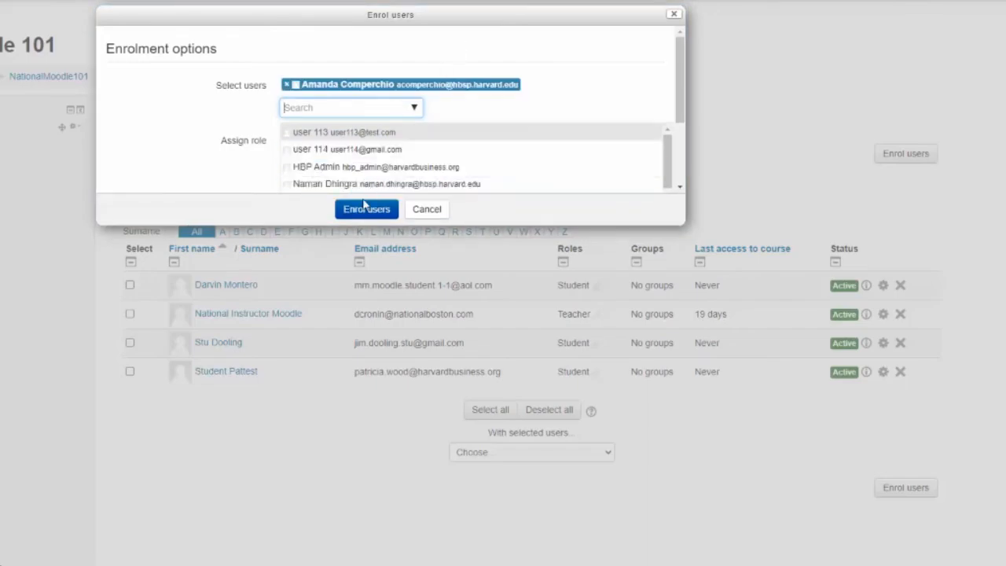
pyautogui.click(365, 209)
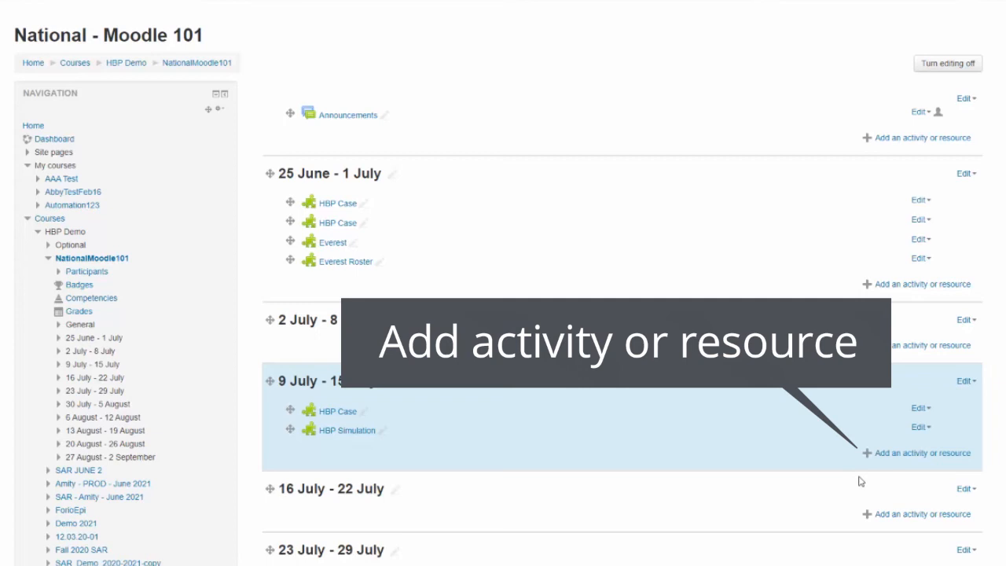
# Add a new External tool activity to the 9 July - 15 July week.
pyautogui.click(917, 452)
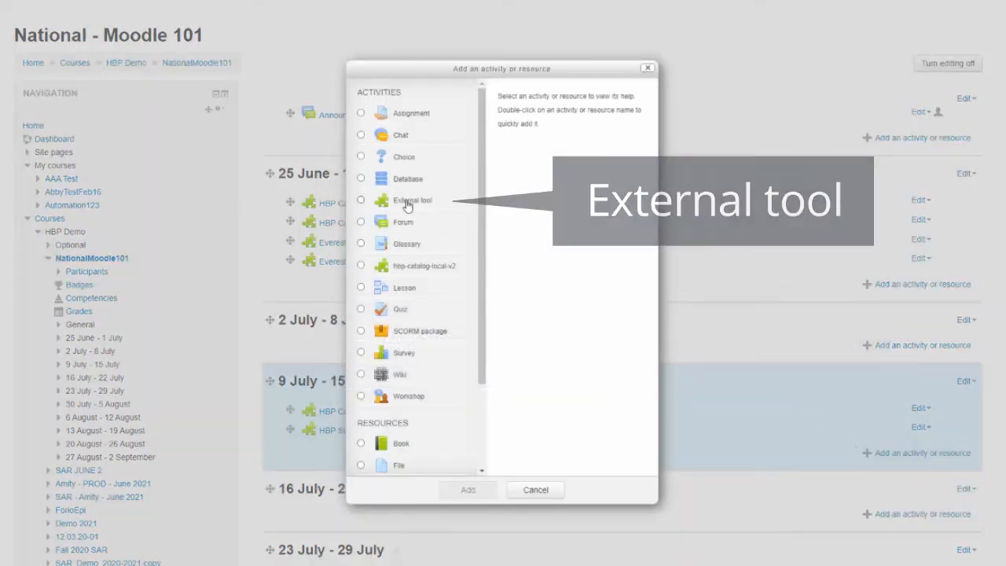
pyautogui.click(361, 200)
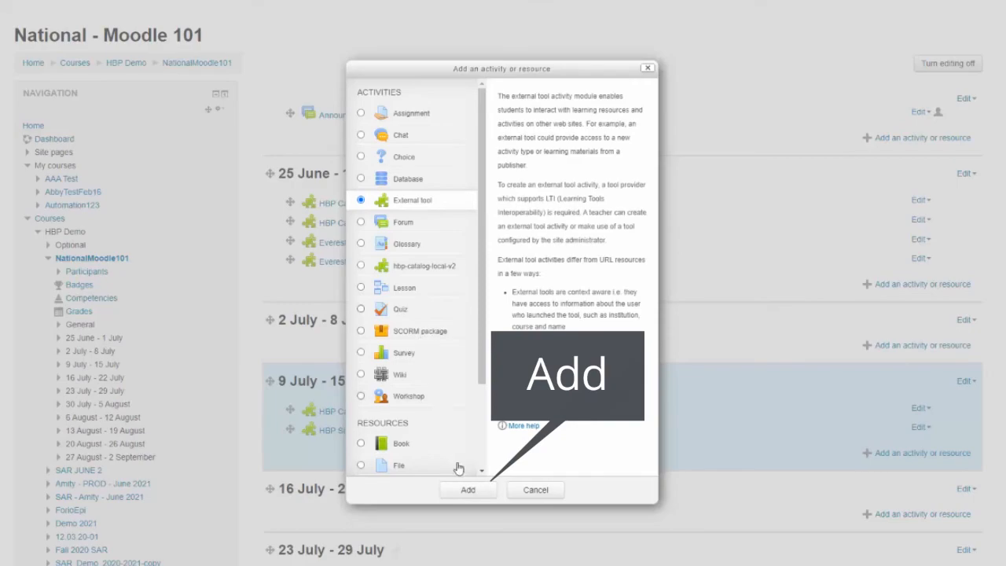
pyautogui.click(468, 489)
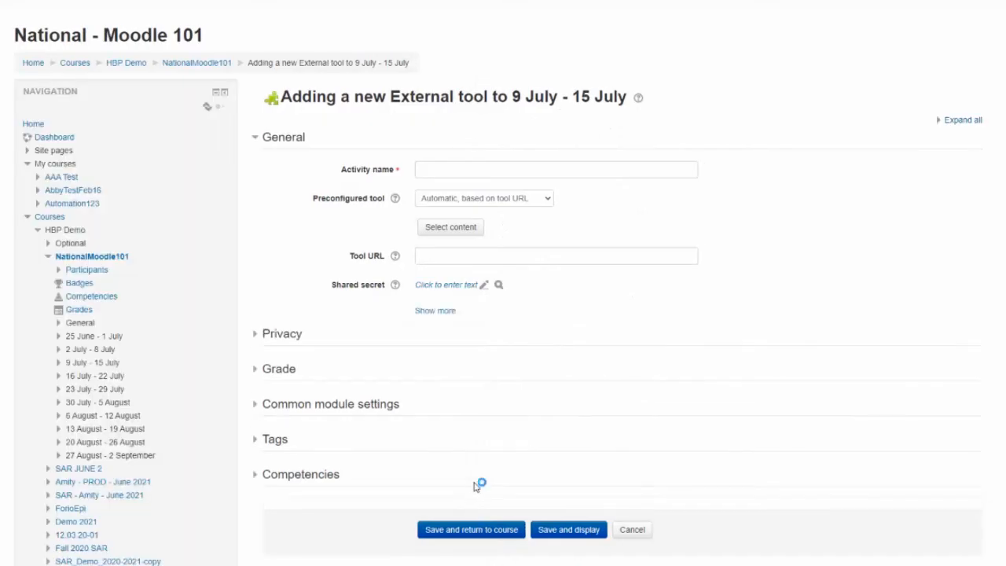
# Name it Everest Roster Reload, use HBP Roster Reload Prod, and save and display it.
pyautogui.click(556, 168)
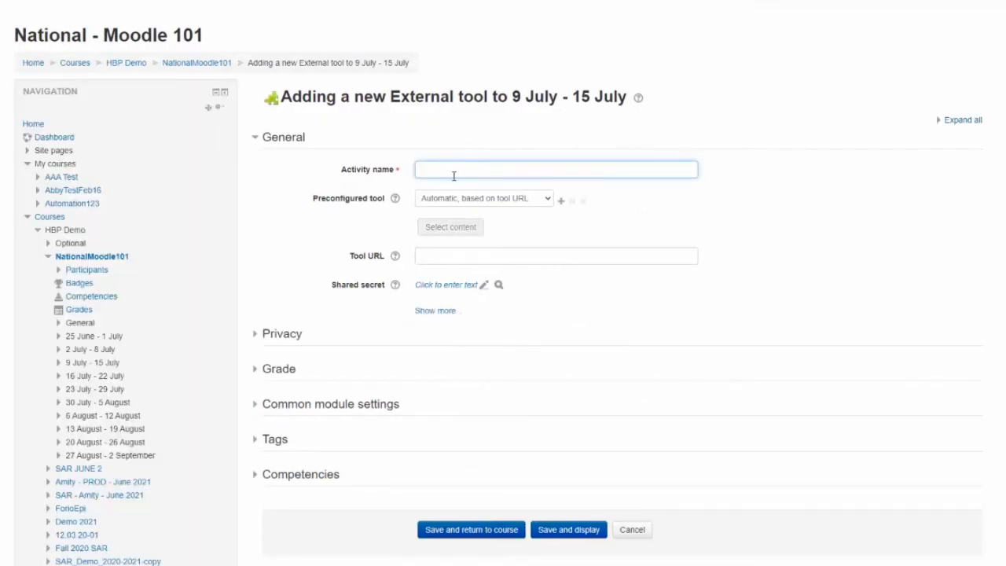
pyautogui.write('Everest Roster Reload')
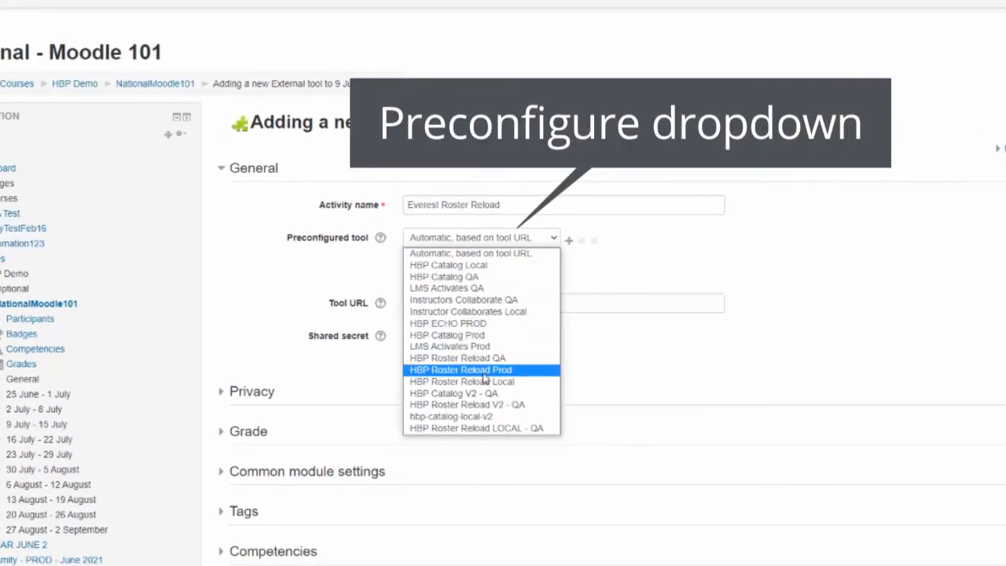
pyautogui.click(460, 369)
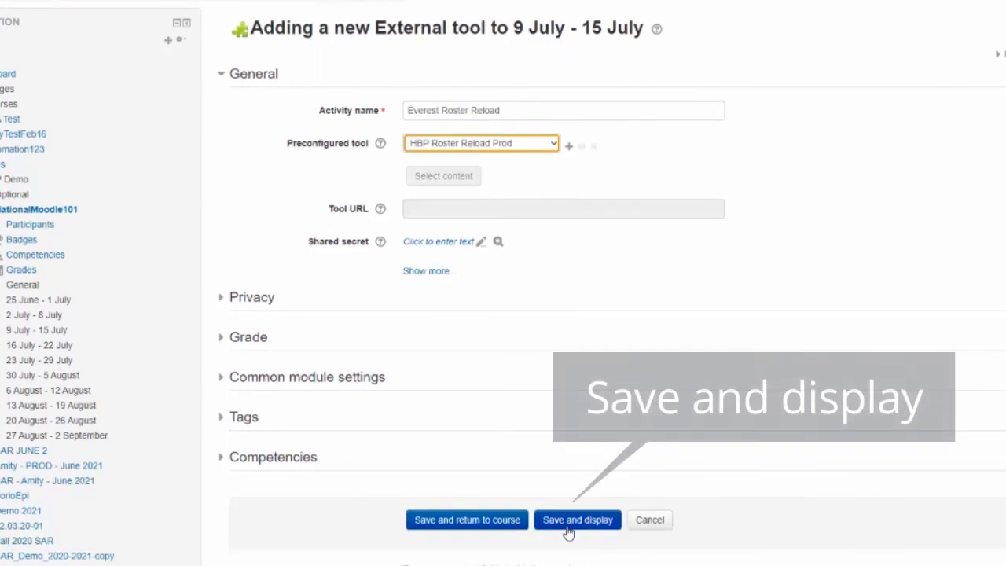
pyautogui.click(576, 520)
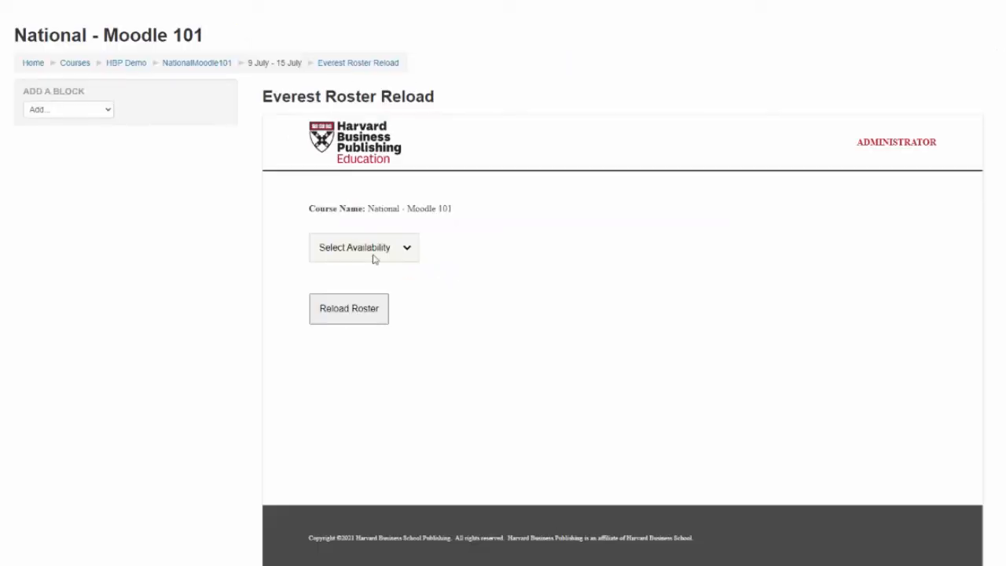
# Reload the roster for availability 8867-HTM-ENG and return to the NationalMoodle101 course page.
pyautogui.click(363, 247)
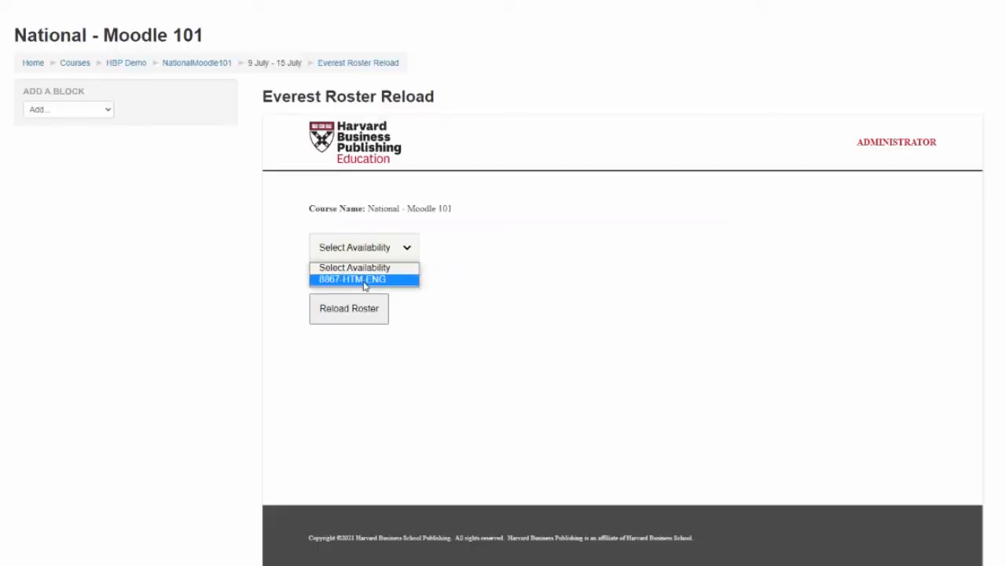
pyautogui.click(352, 279)
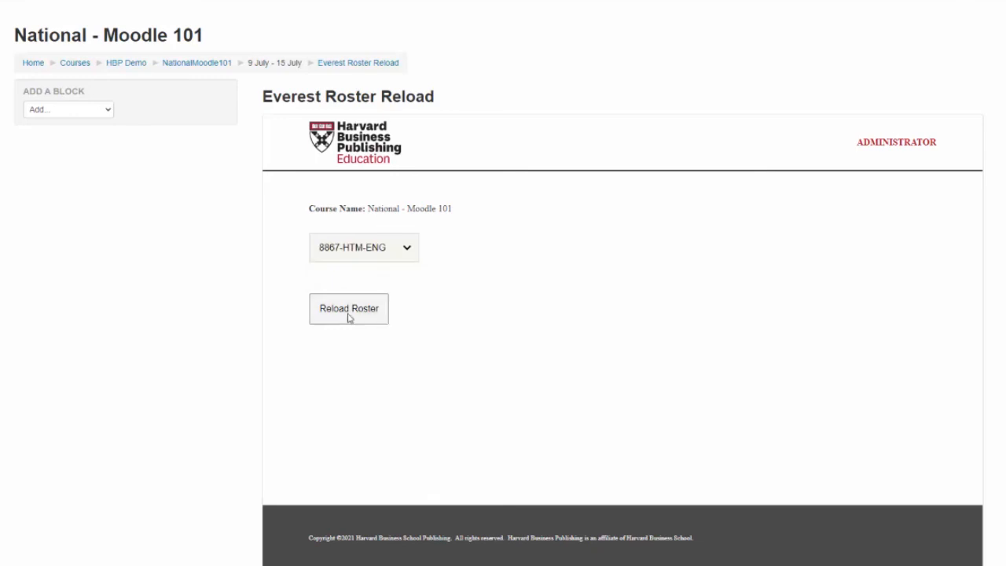
pyautogui.click(348, 308)
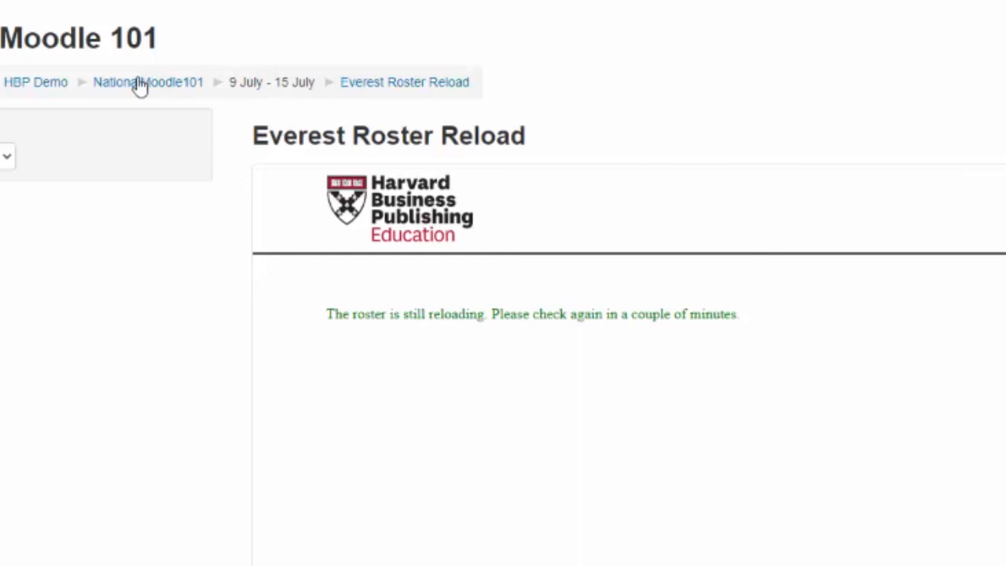
pyautogui.click(147, 81)
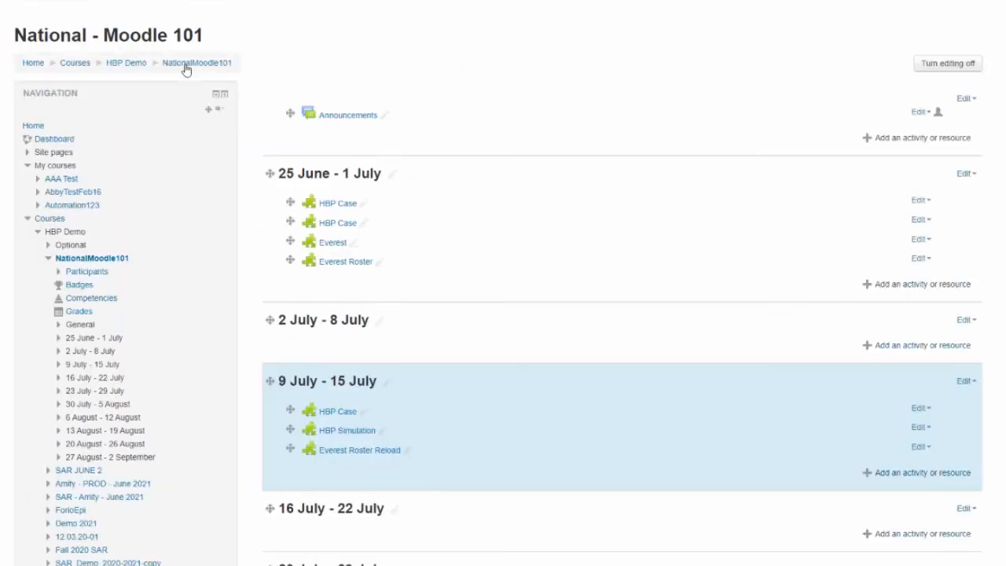
pyautogui.moveTo(346, 430)
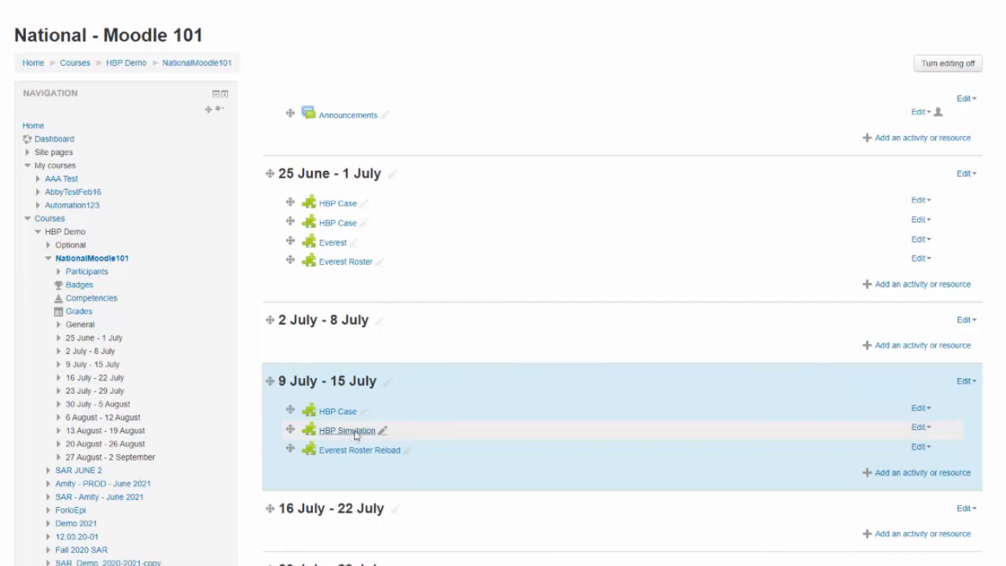
# Launch HBP Simulation and view Manage Users, now listing four active users.
pyautogui.click(346, 430)
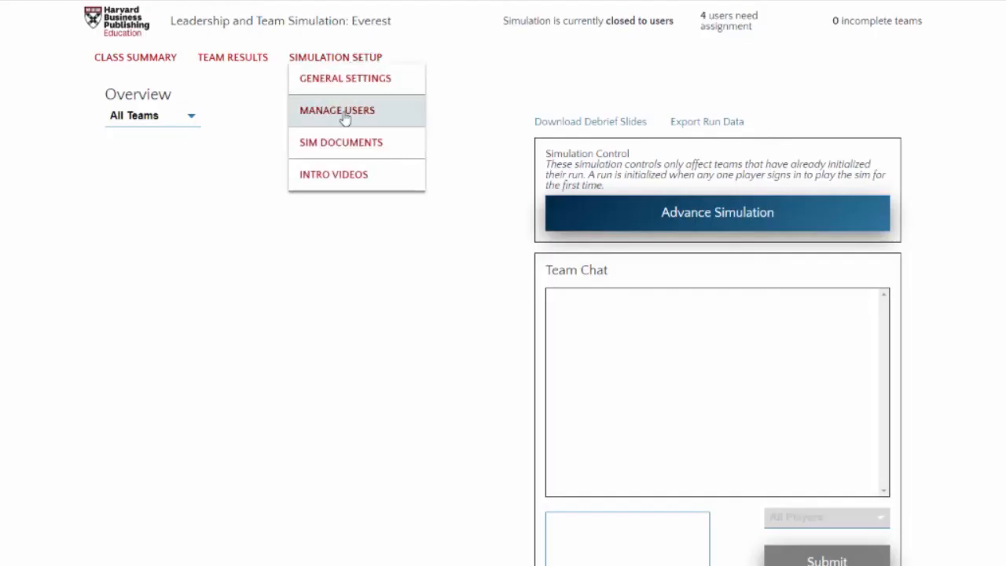
pyautogui.click(336, 110)
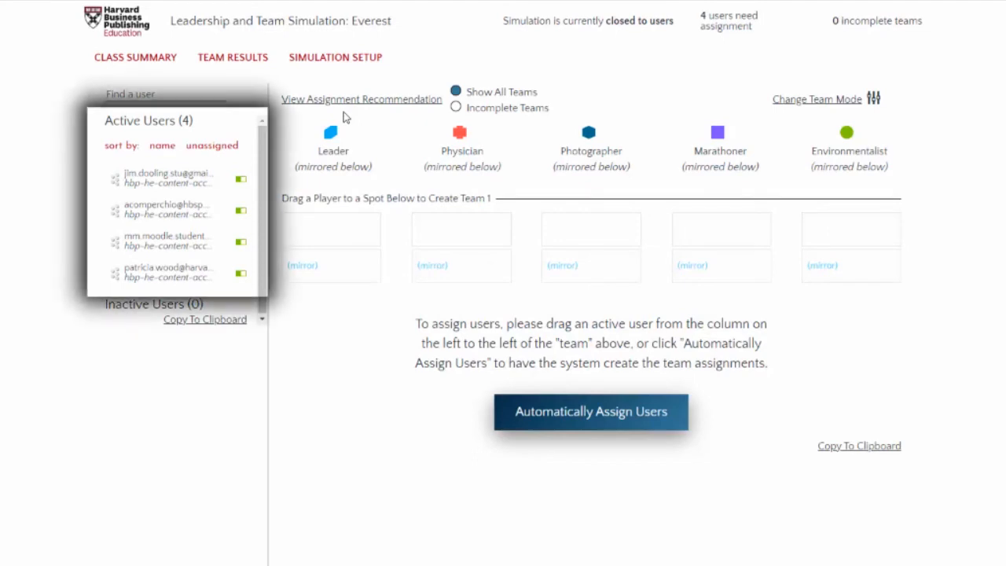